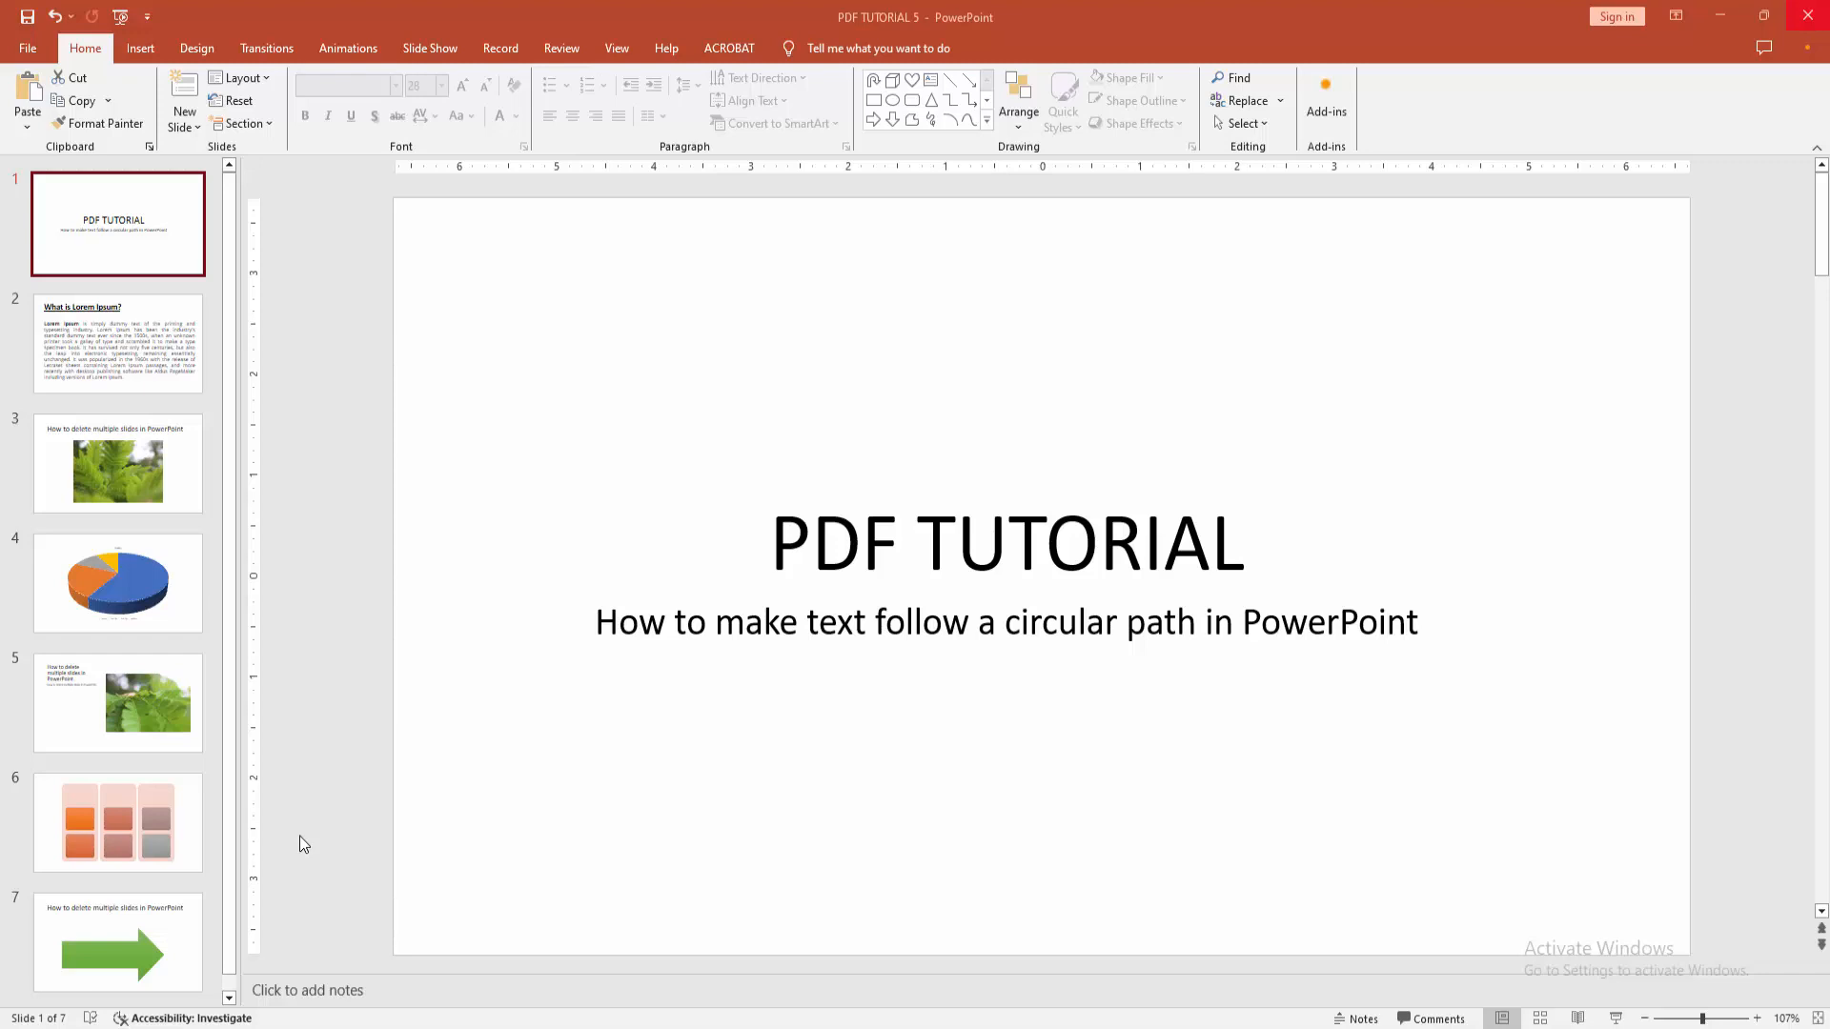
mouse_move(333, 631)
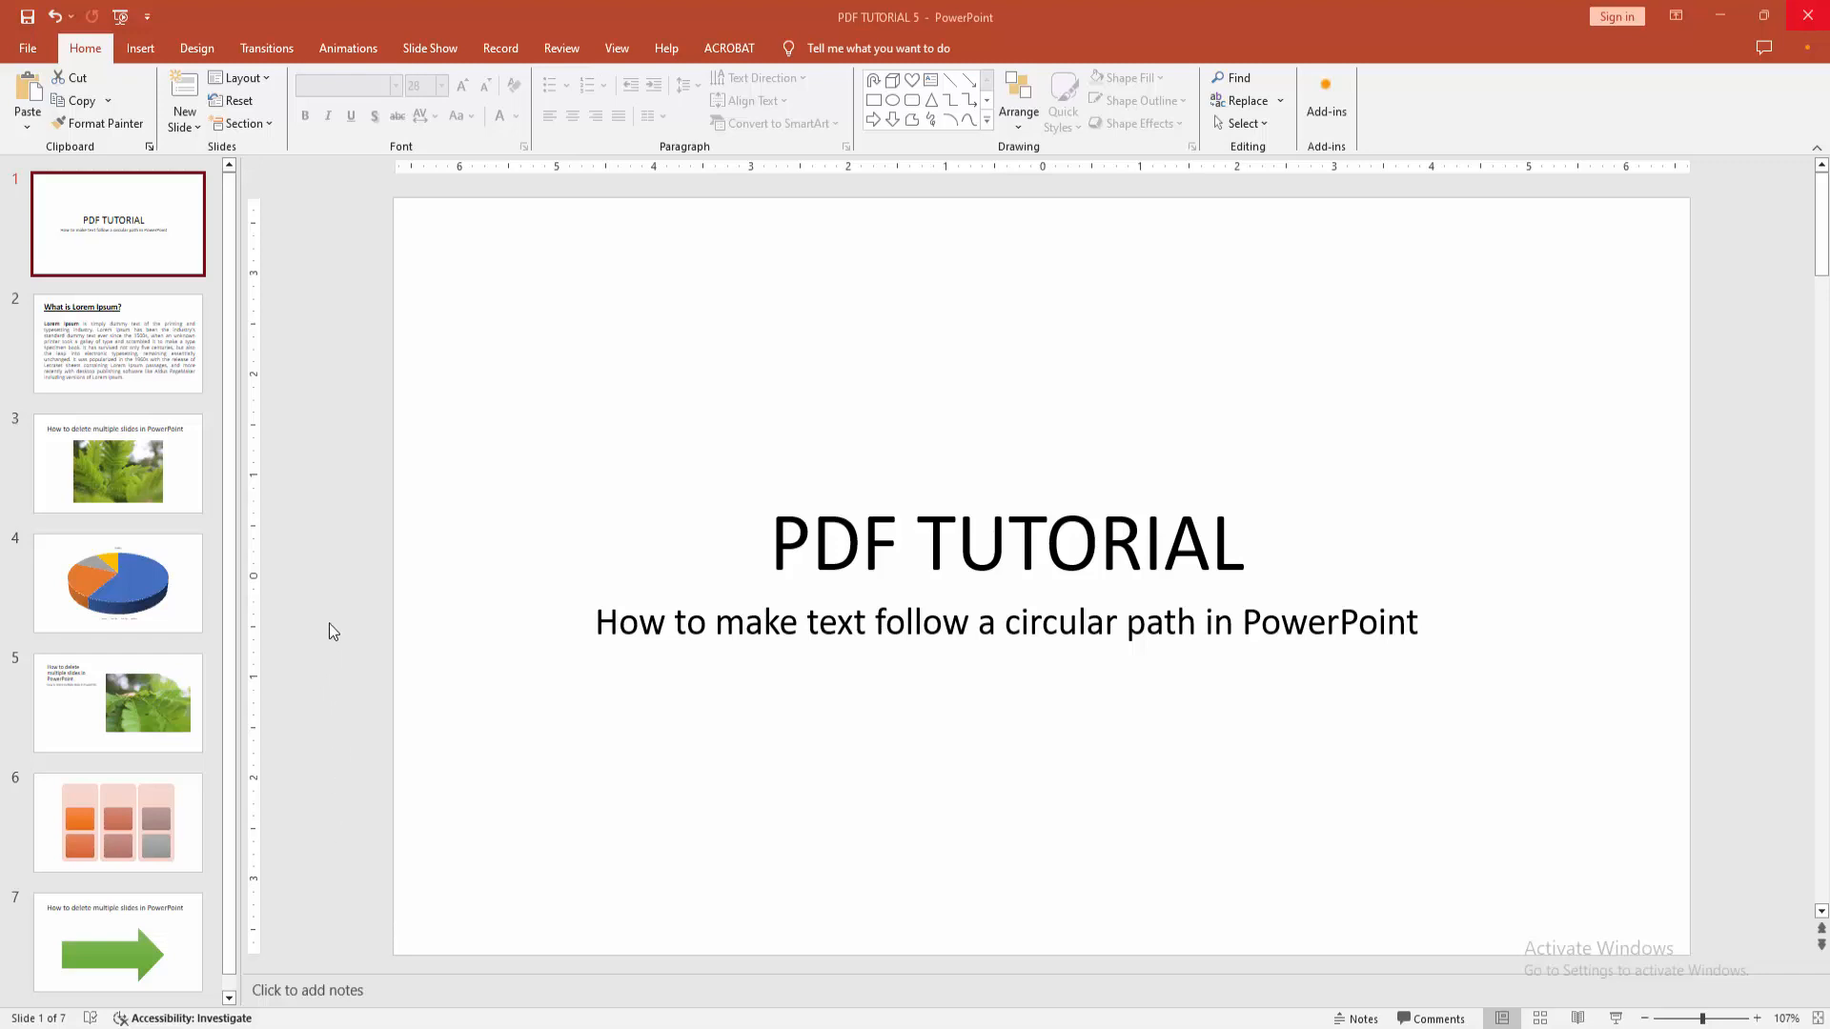
mouse_move(59, 72)
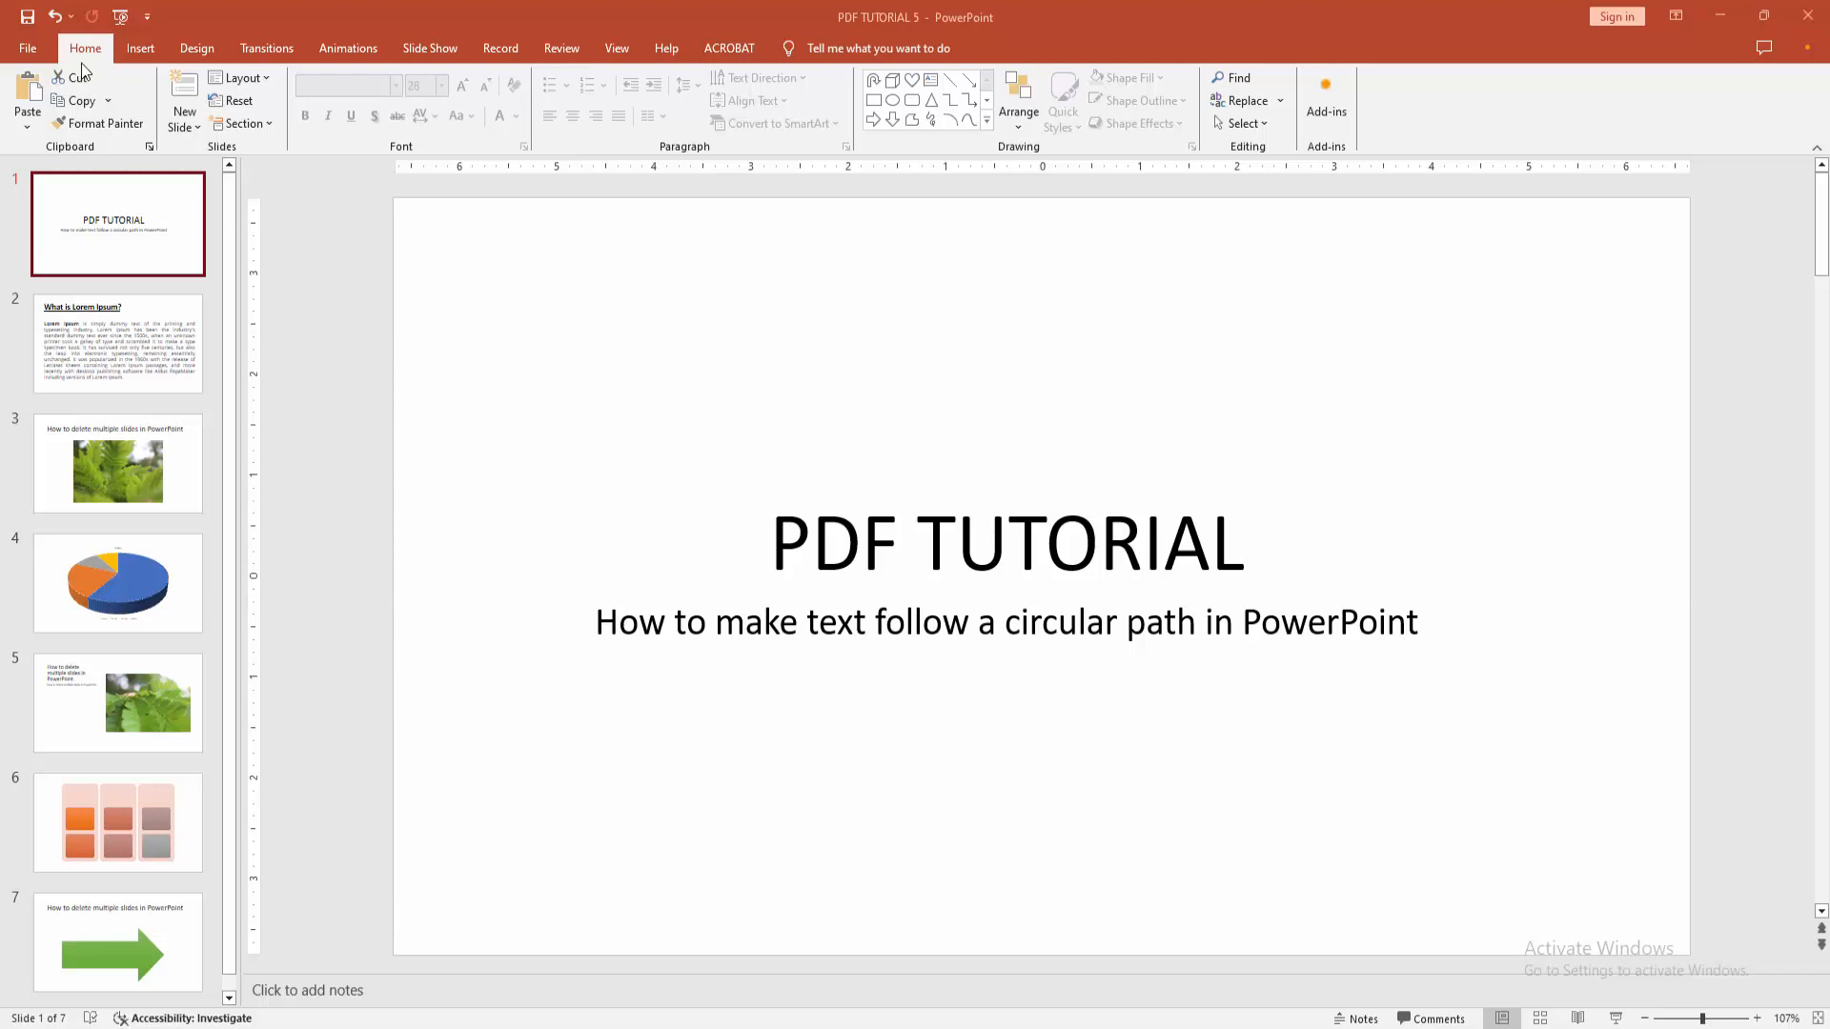
Step: Add a new Blank-layout slide after the PDF TUTORIAL title slide
left_click(185, 114)
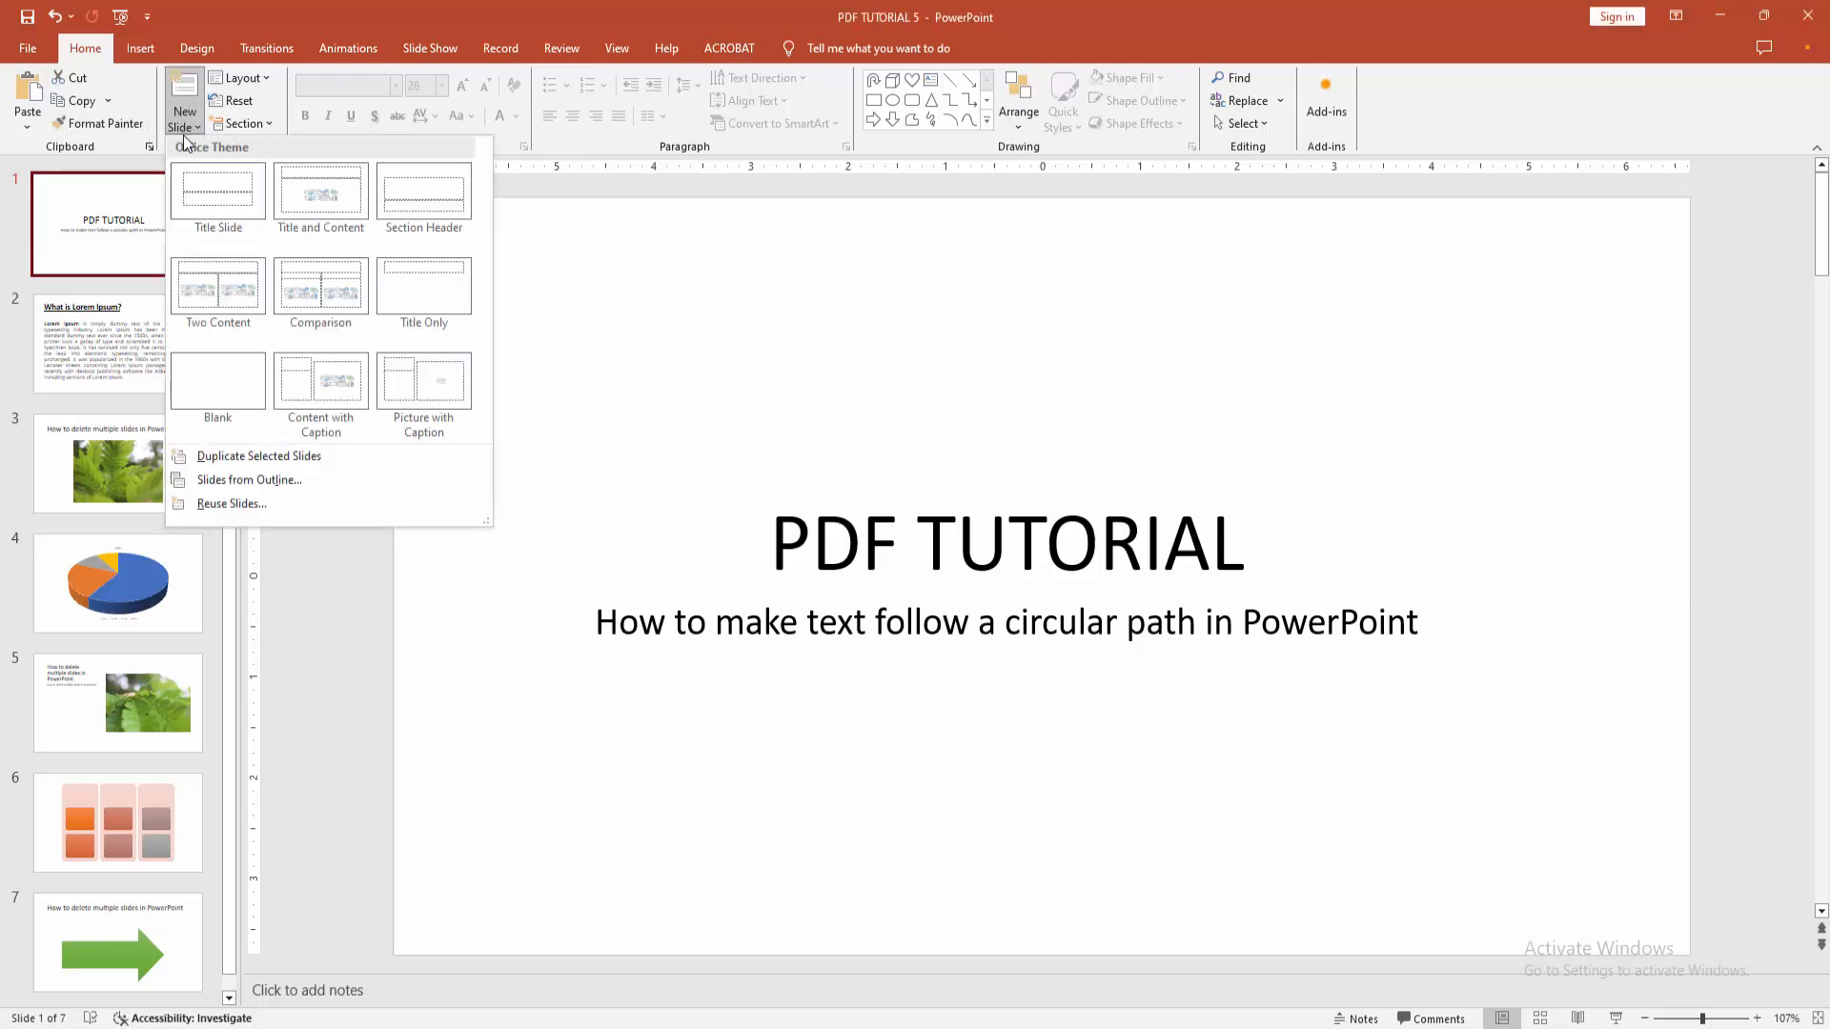
left_click(218, 379)
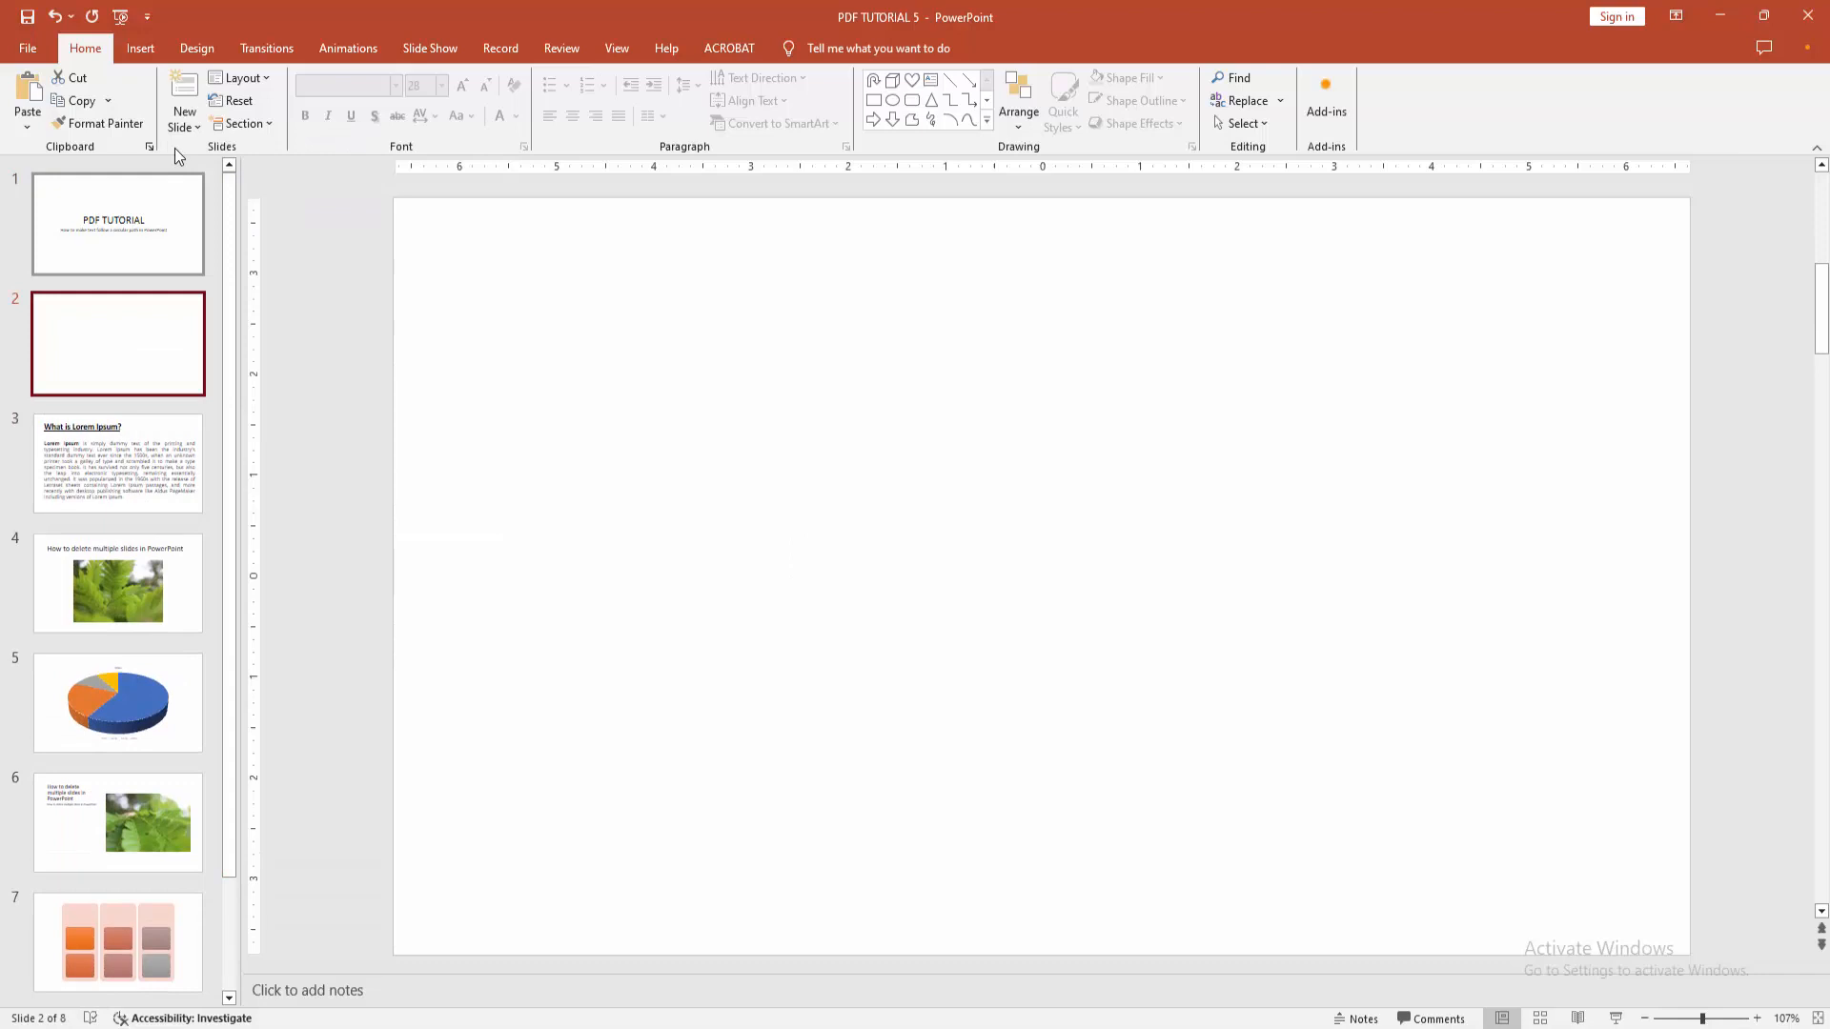
left_click(139, 48)
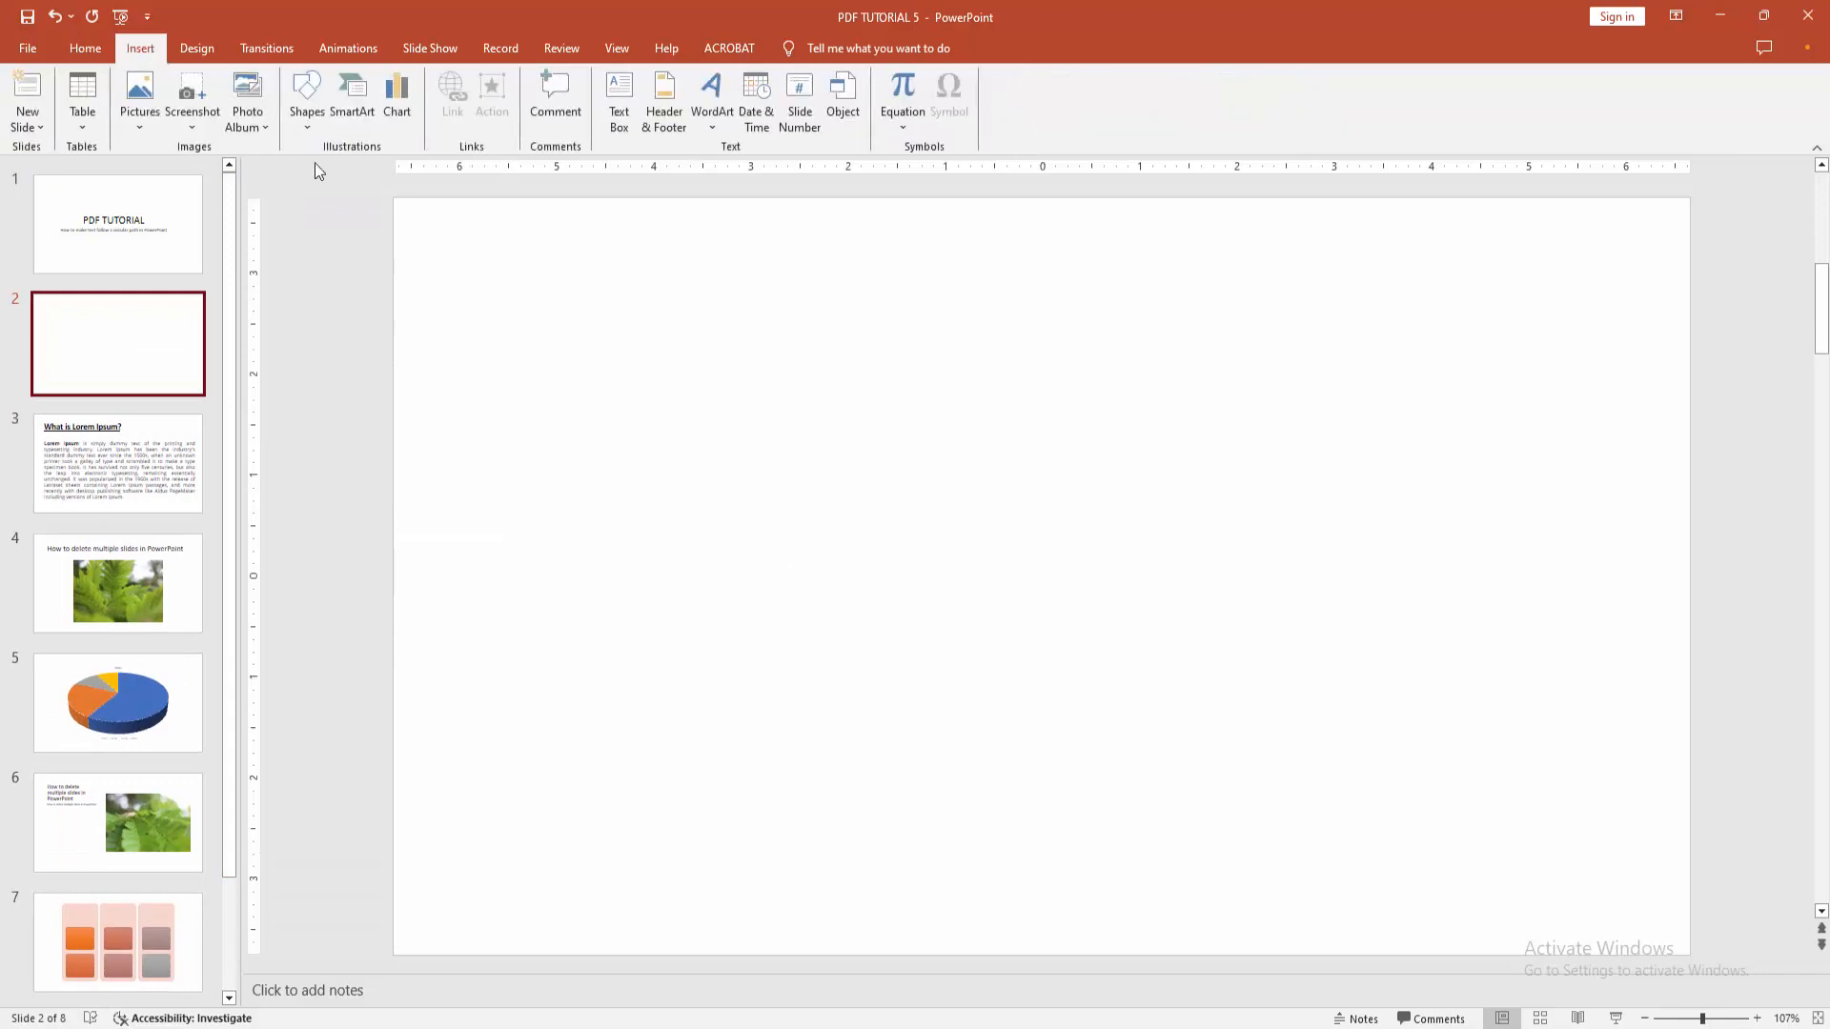
Step: Add a wide text box reading 'How to make text follow a circular path in PowerPoint'
left_click(618, 99)
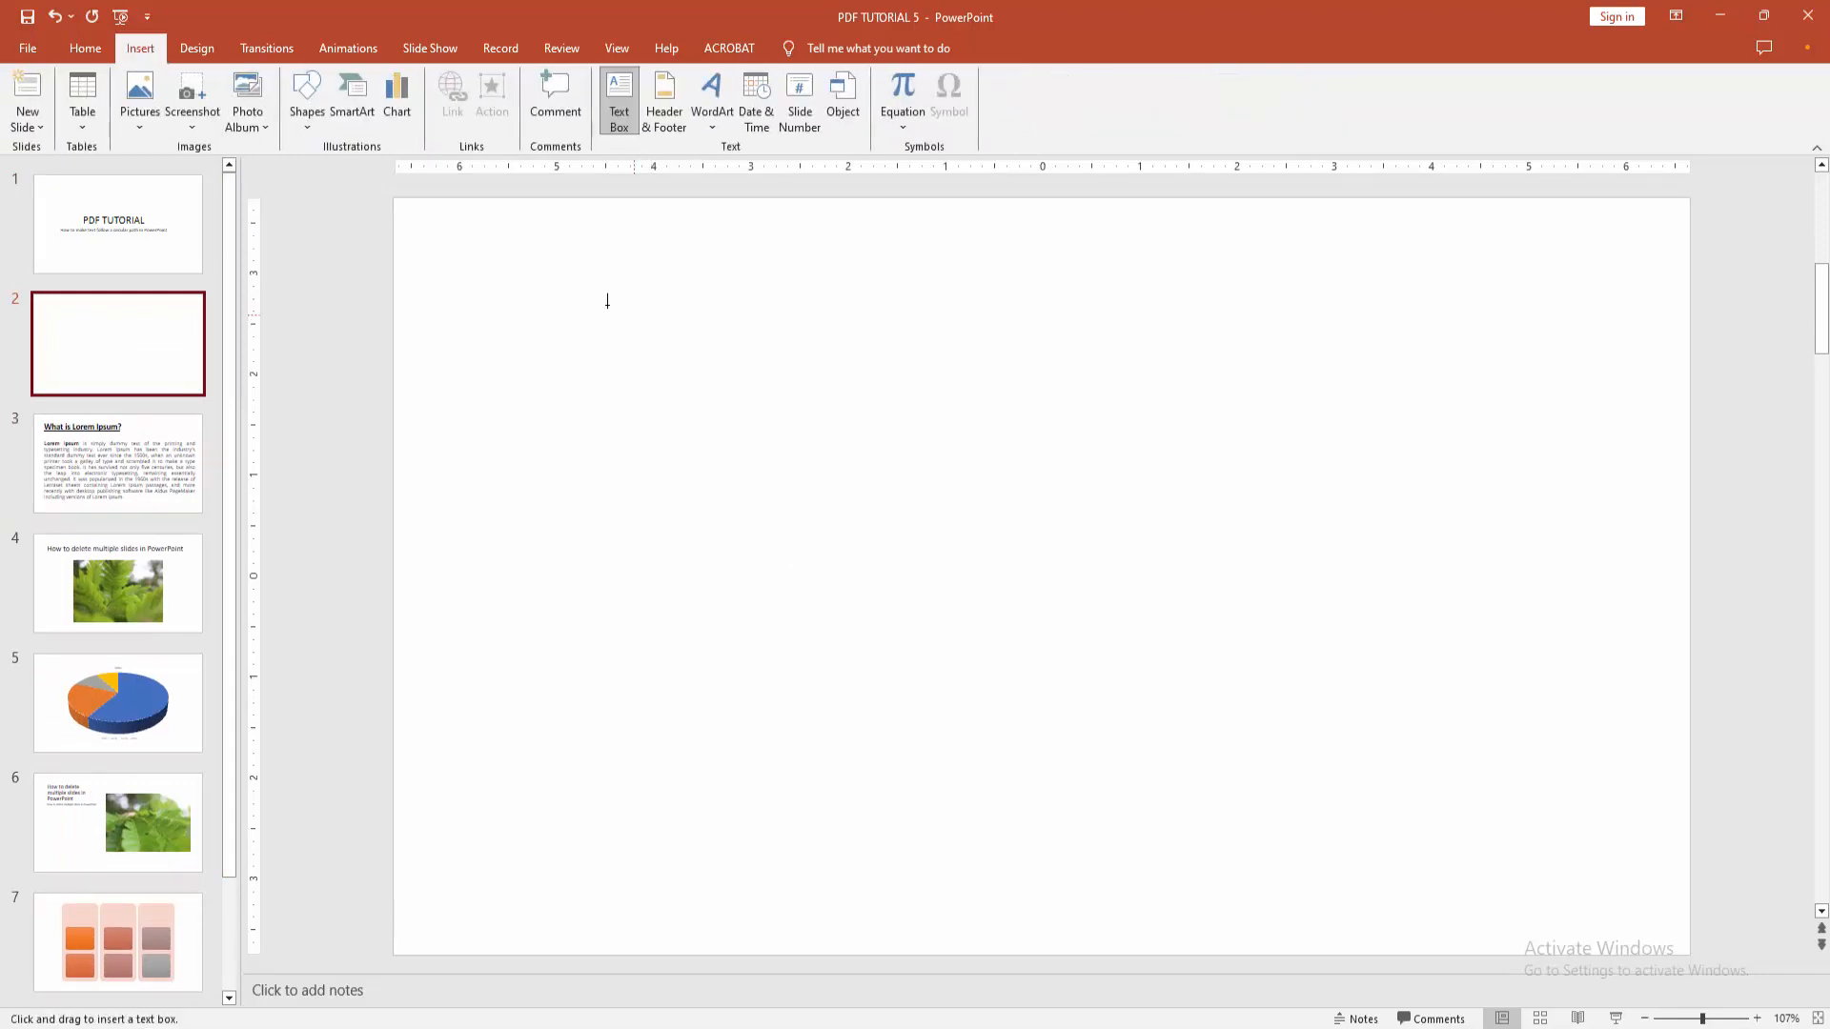
left_click_drag(595, 301, 1518, 364)
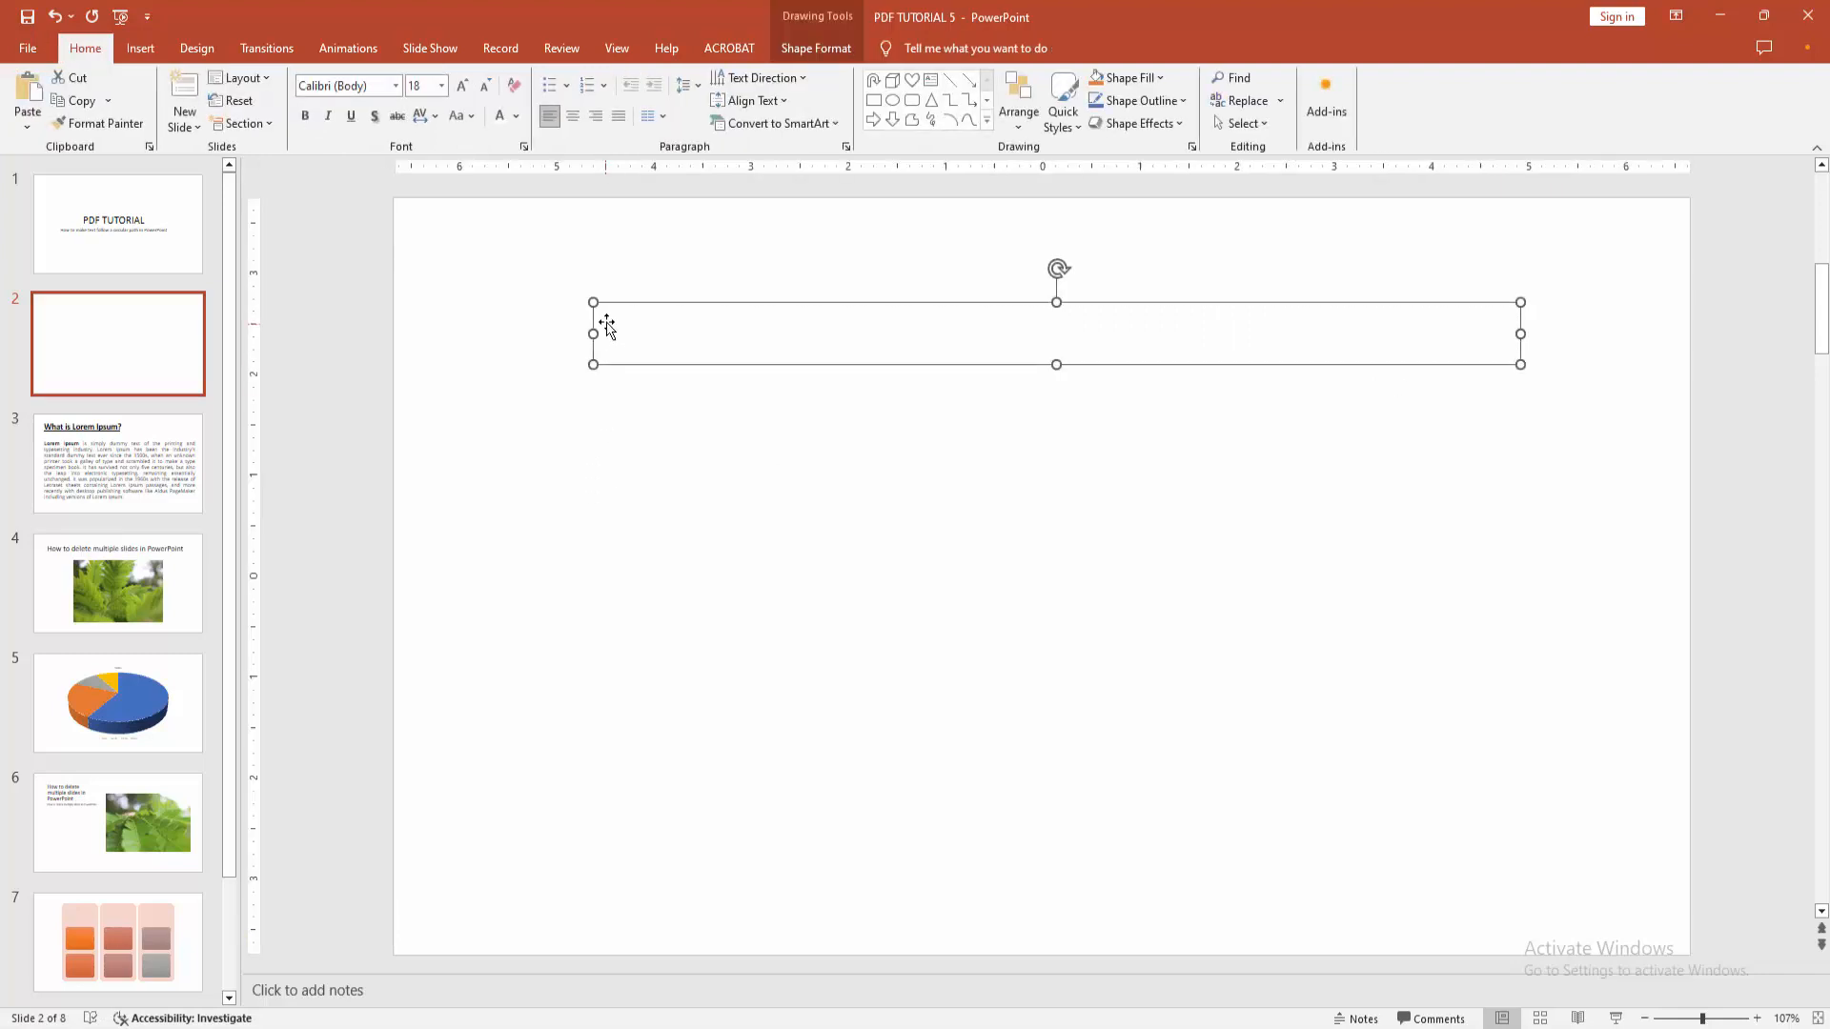
right_click(606, 322)
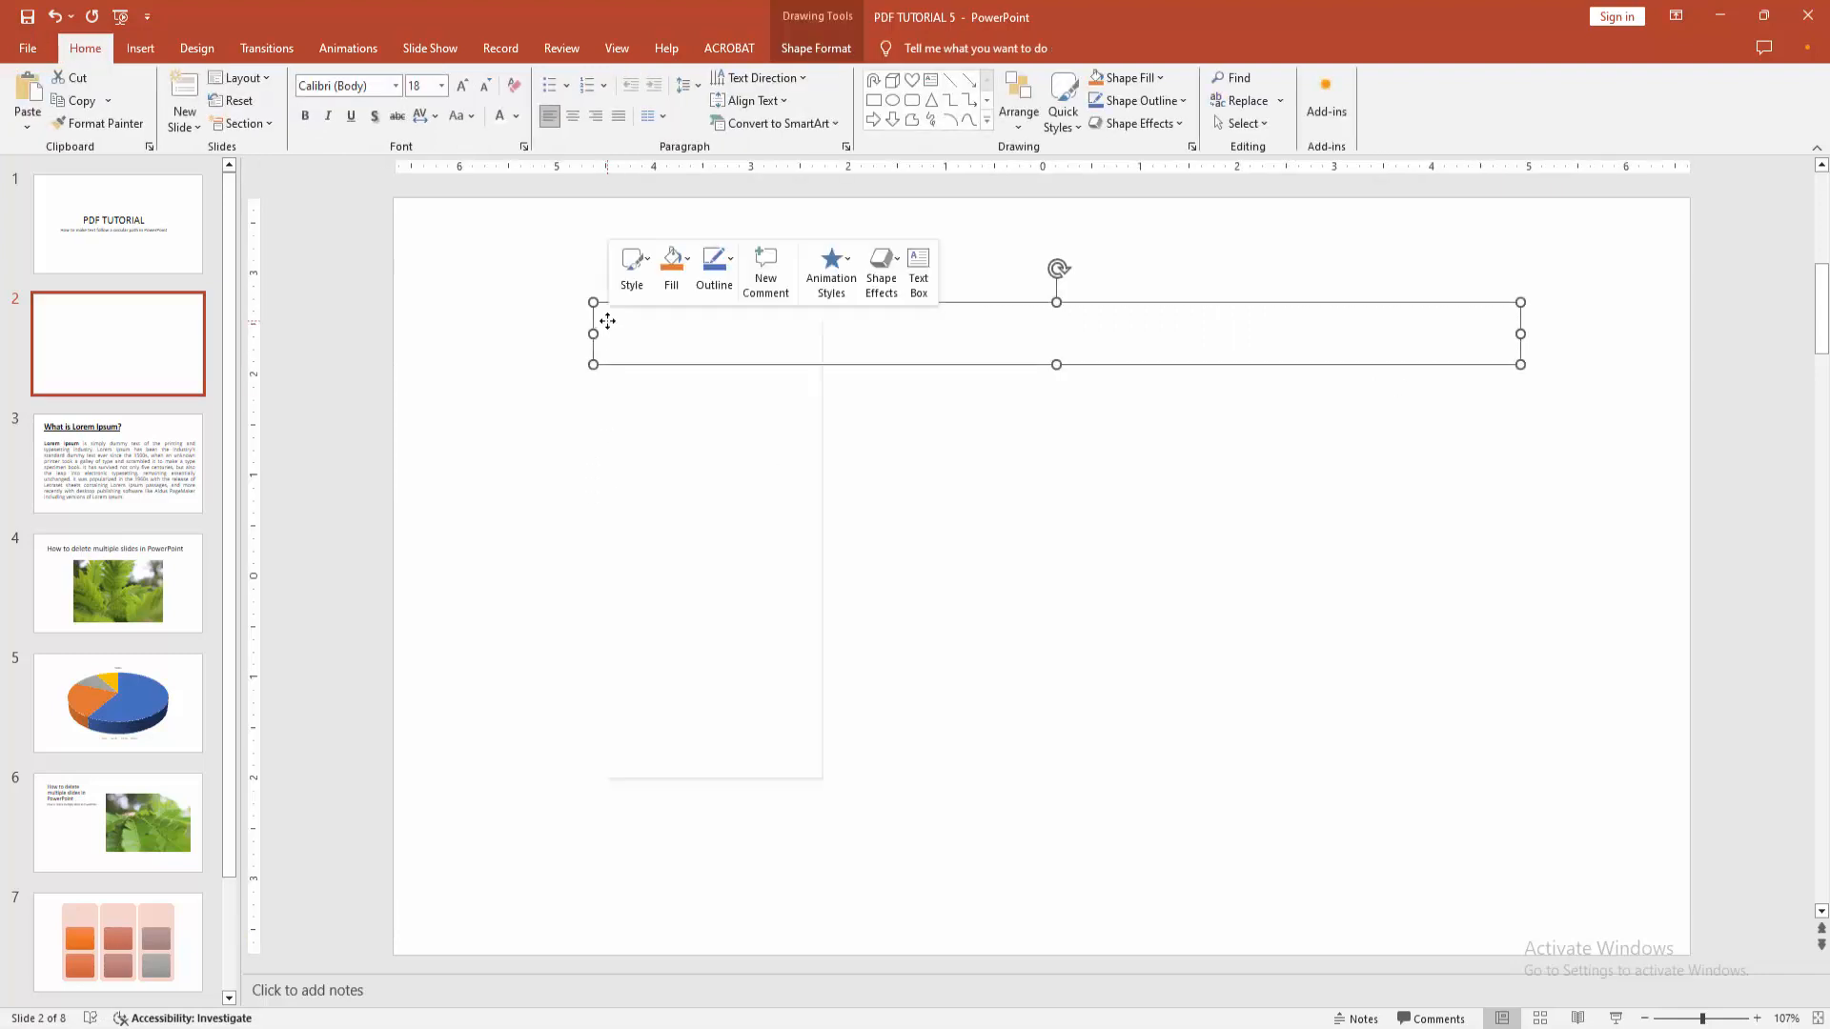
type("How to make text follow a circular path in PowerPoint")
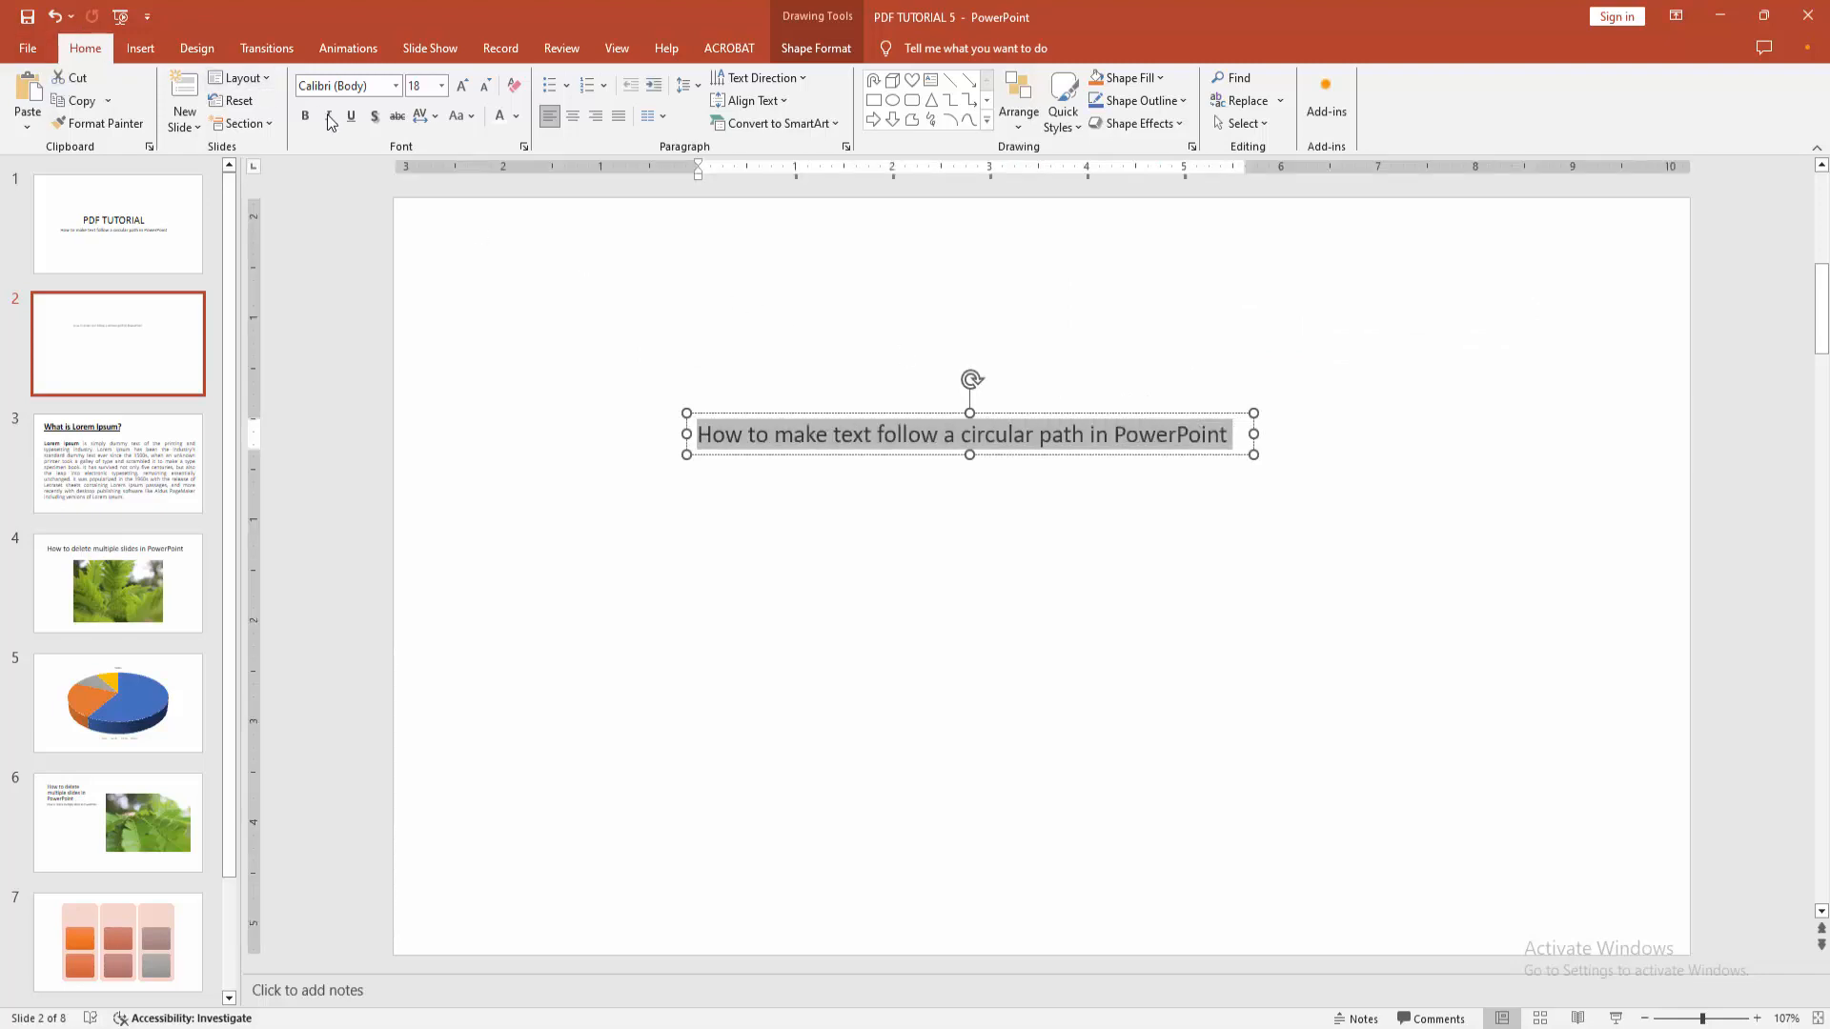
Step: Enlarge the sentence to 28 pt and give it a text shadow
left_click(461, 86)
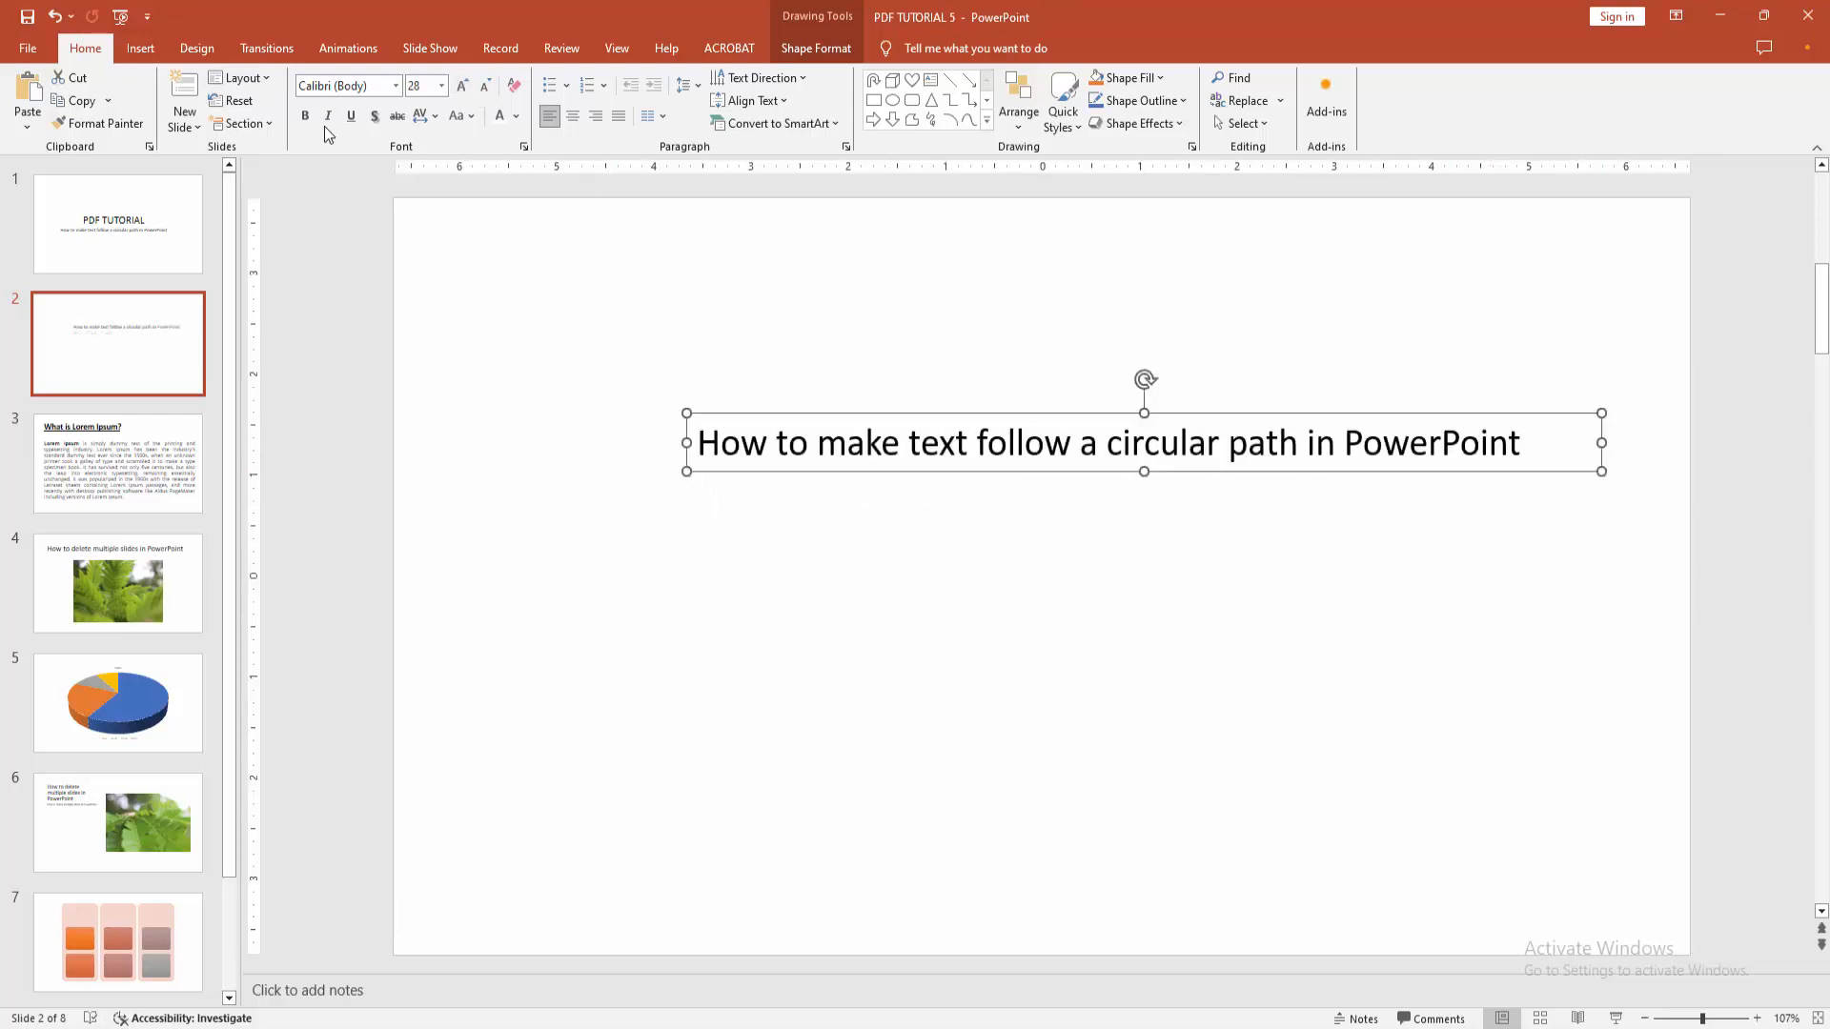
triple_click(1109, 442)
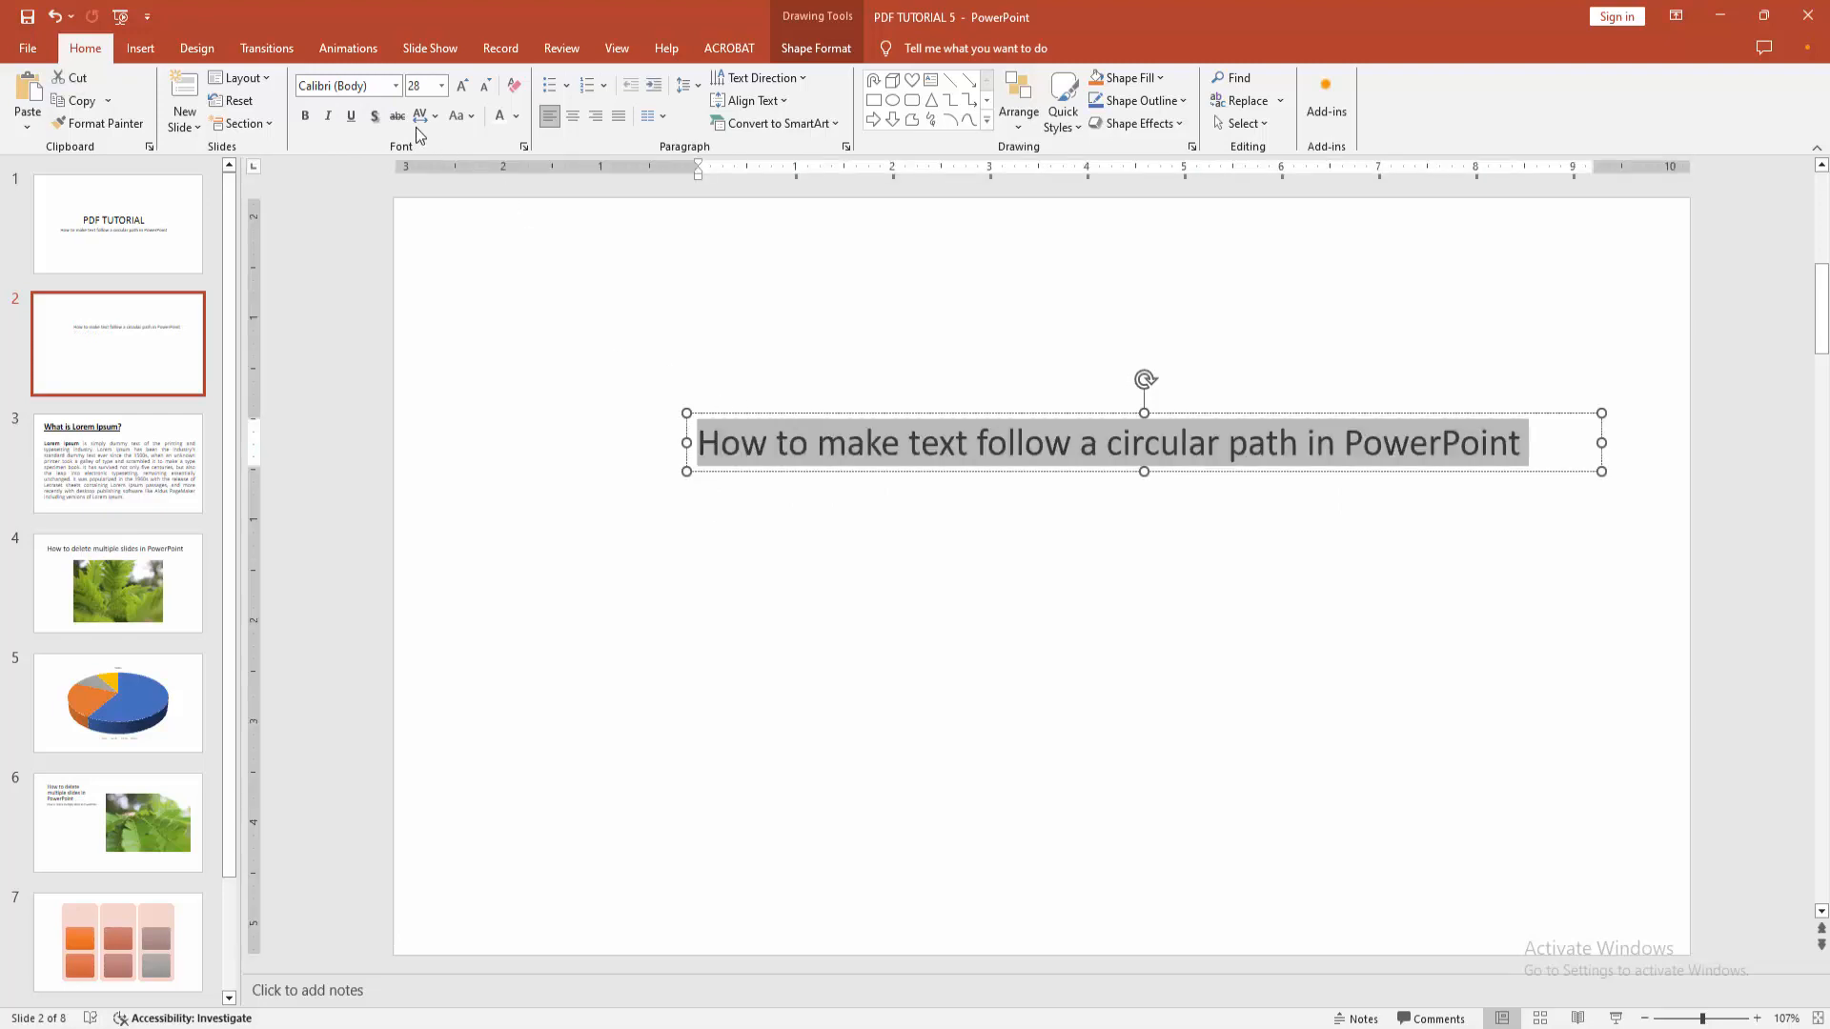
left_click(816, 50)
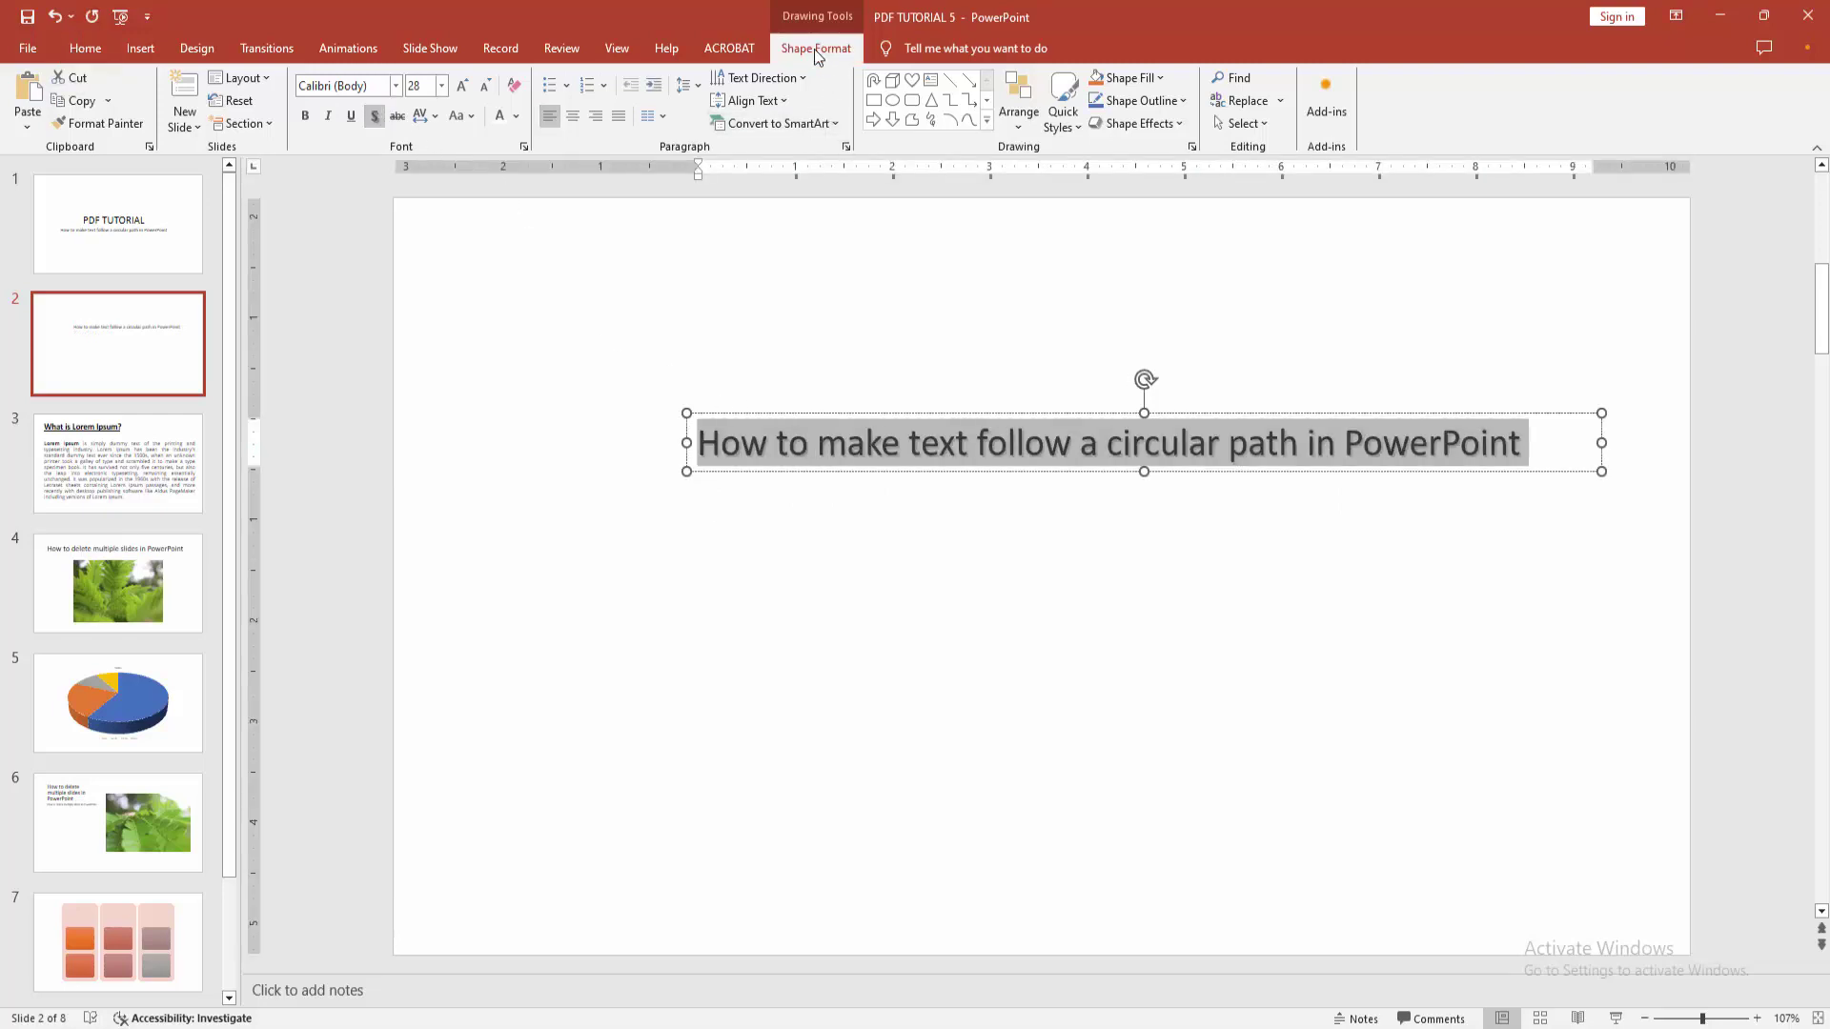
Step: Apply the Circle transform under Follow Path so the sentence arches
left_click(816, 49)
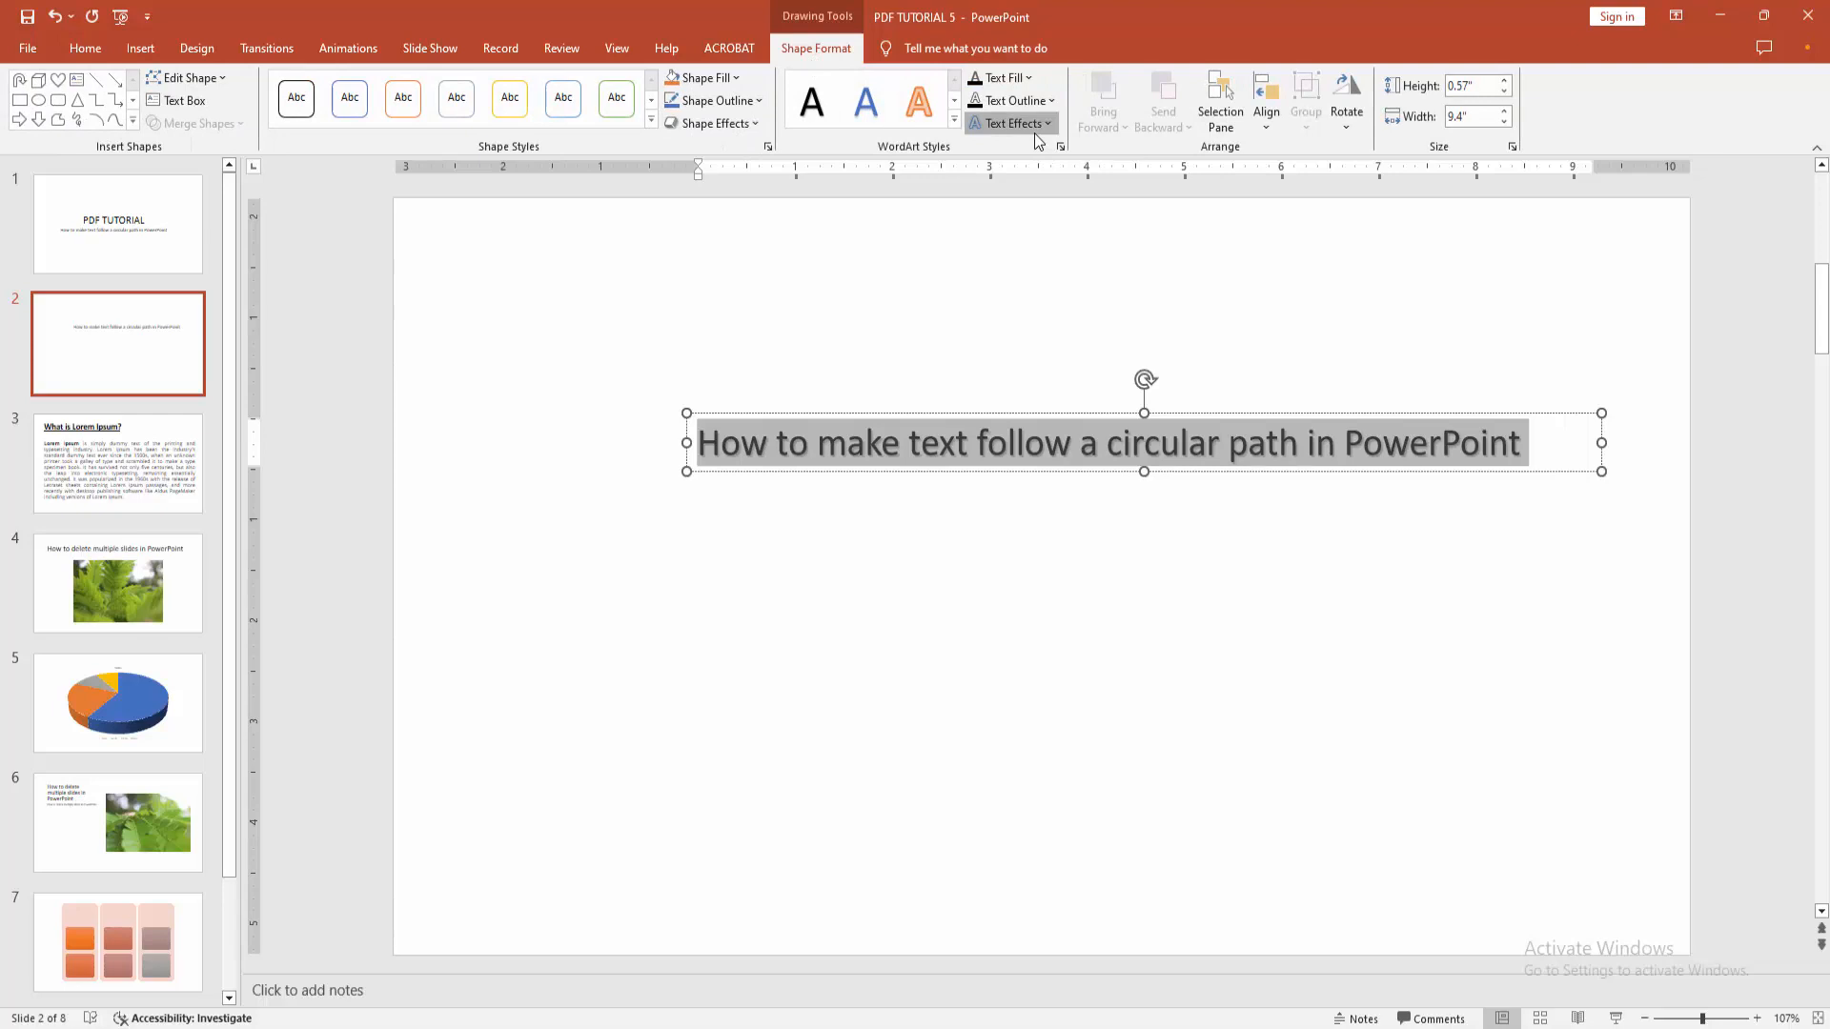
left_click(1011, 122)
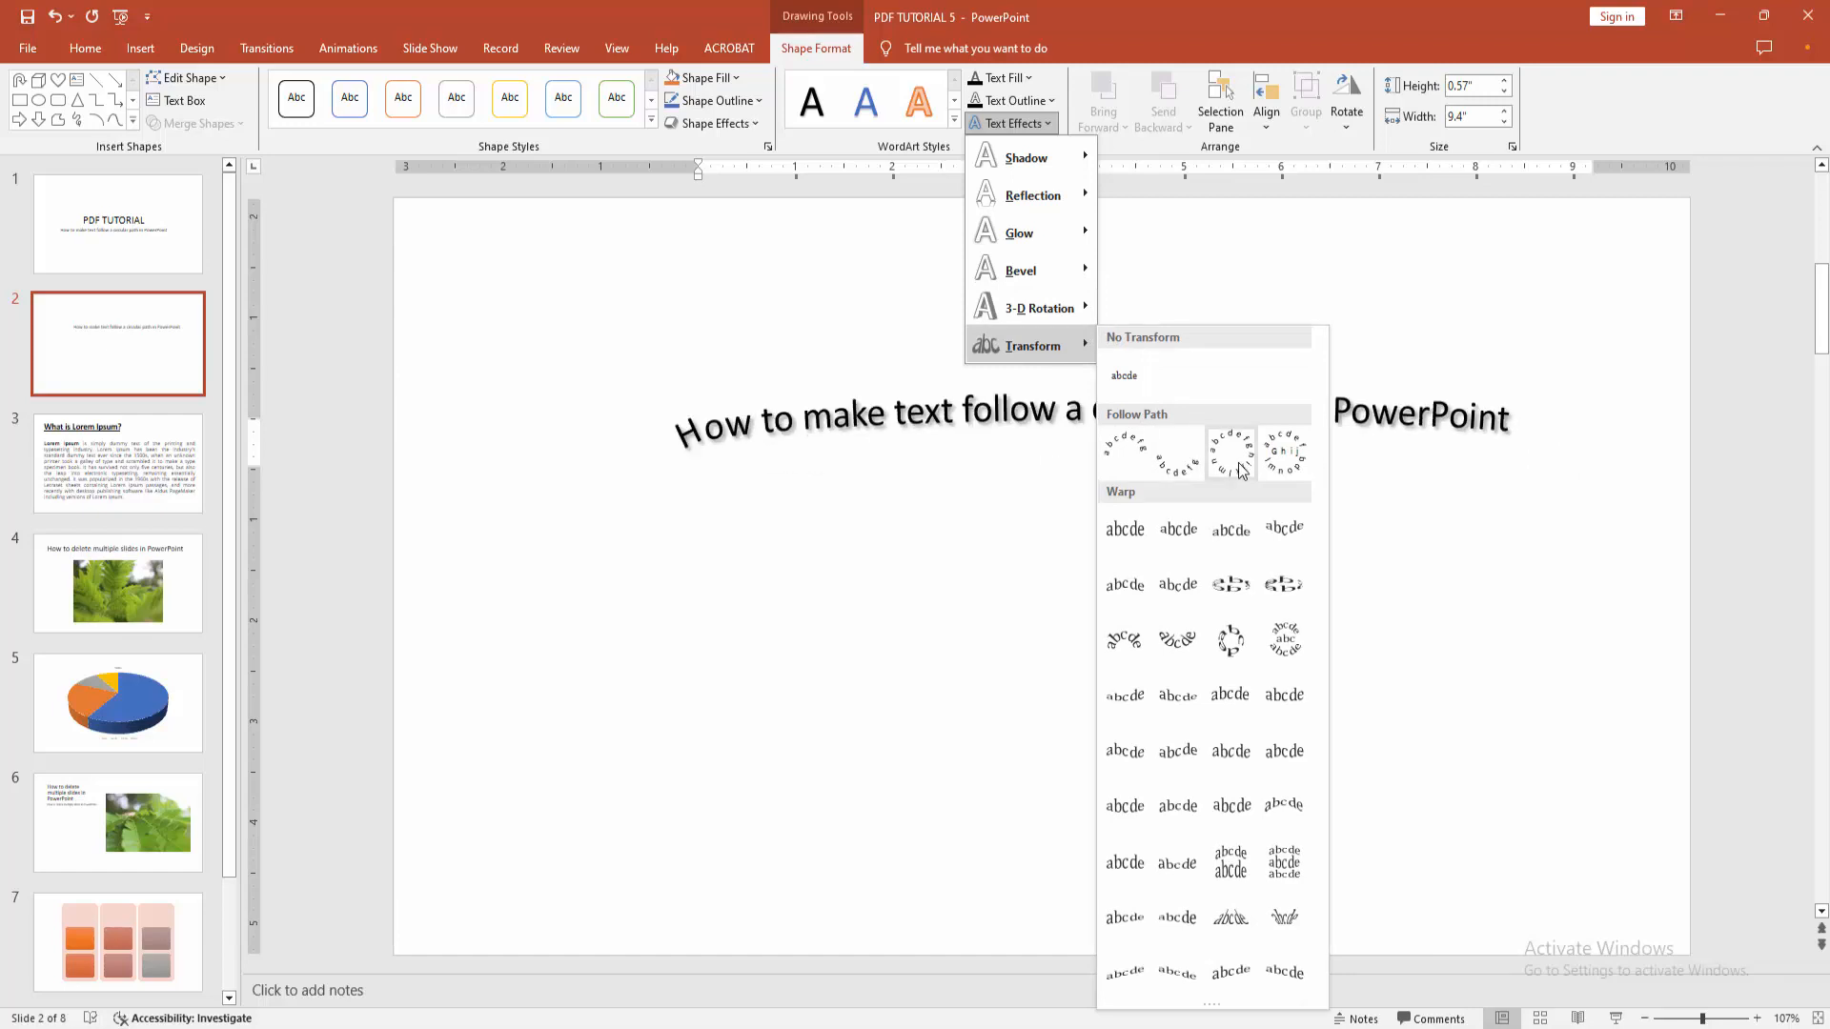
left_click(1231, 453)
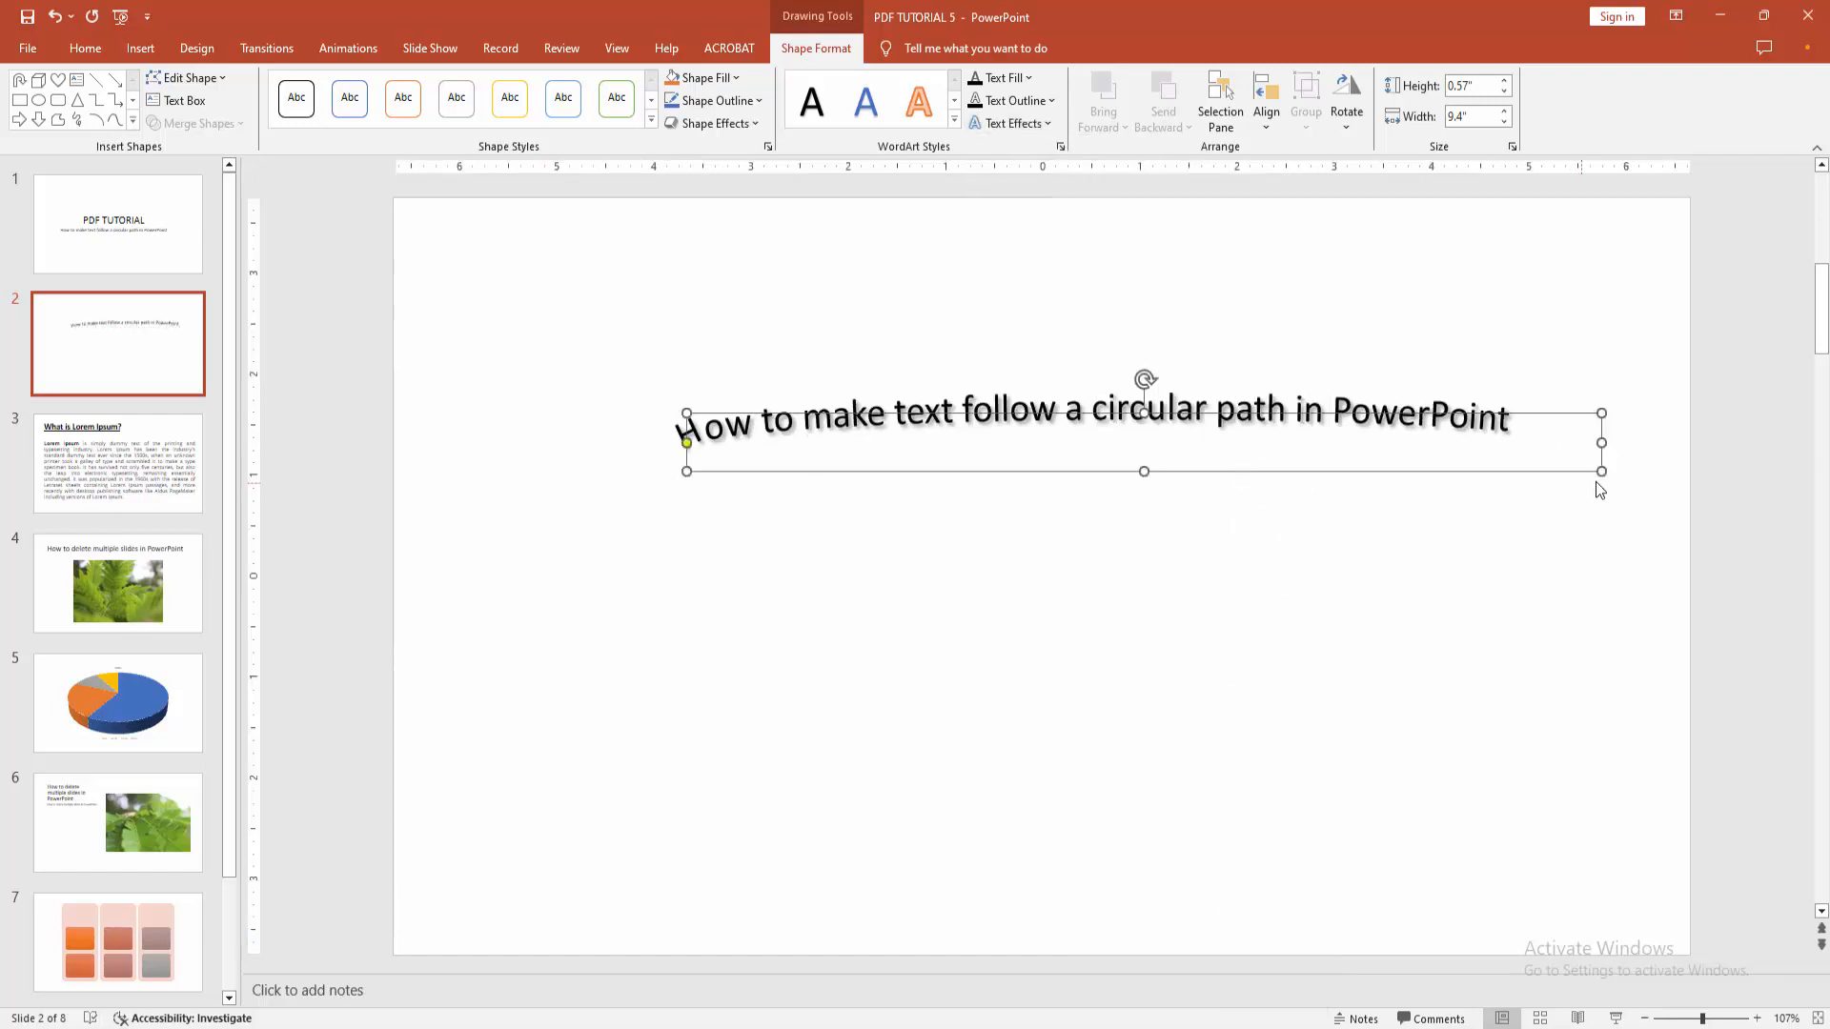
Step: Resize the text box until the sentence closes into a full ring
left_click_drag(1599, 470, 1353, 627)
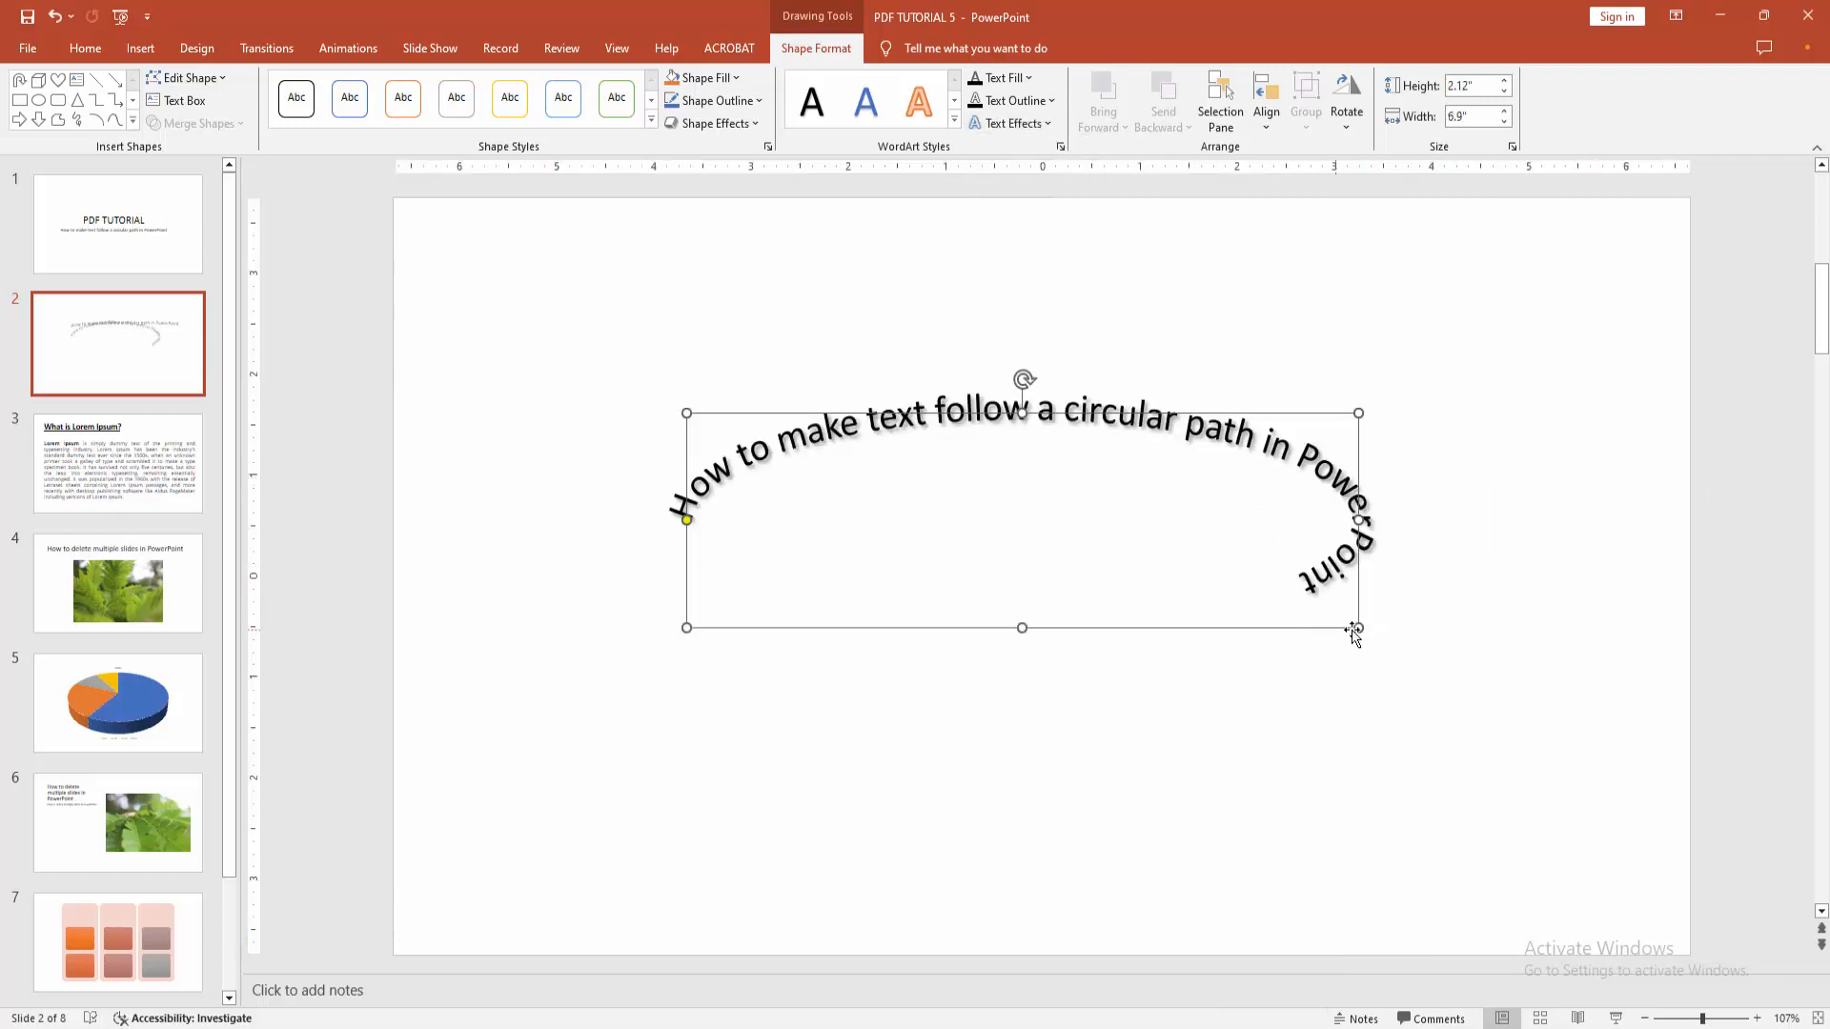
left_click_drag(1353, 627, 1025, 735)
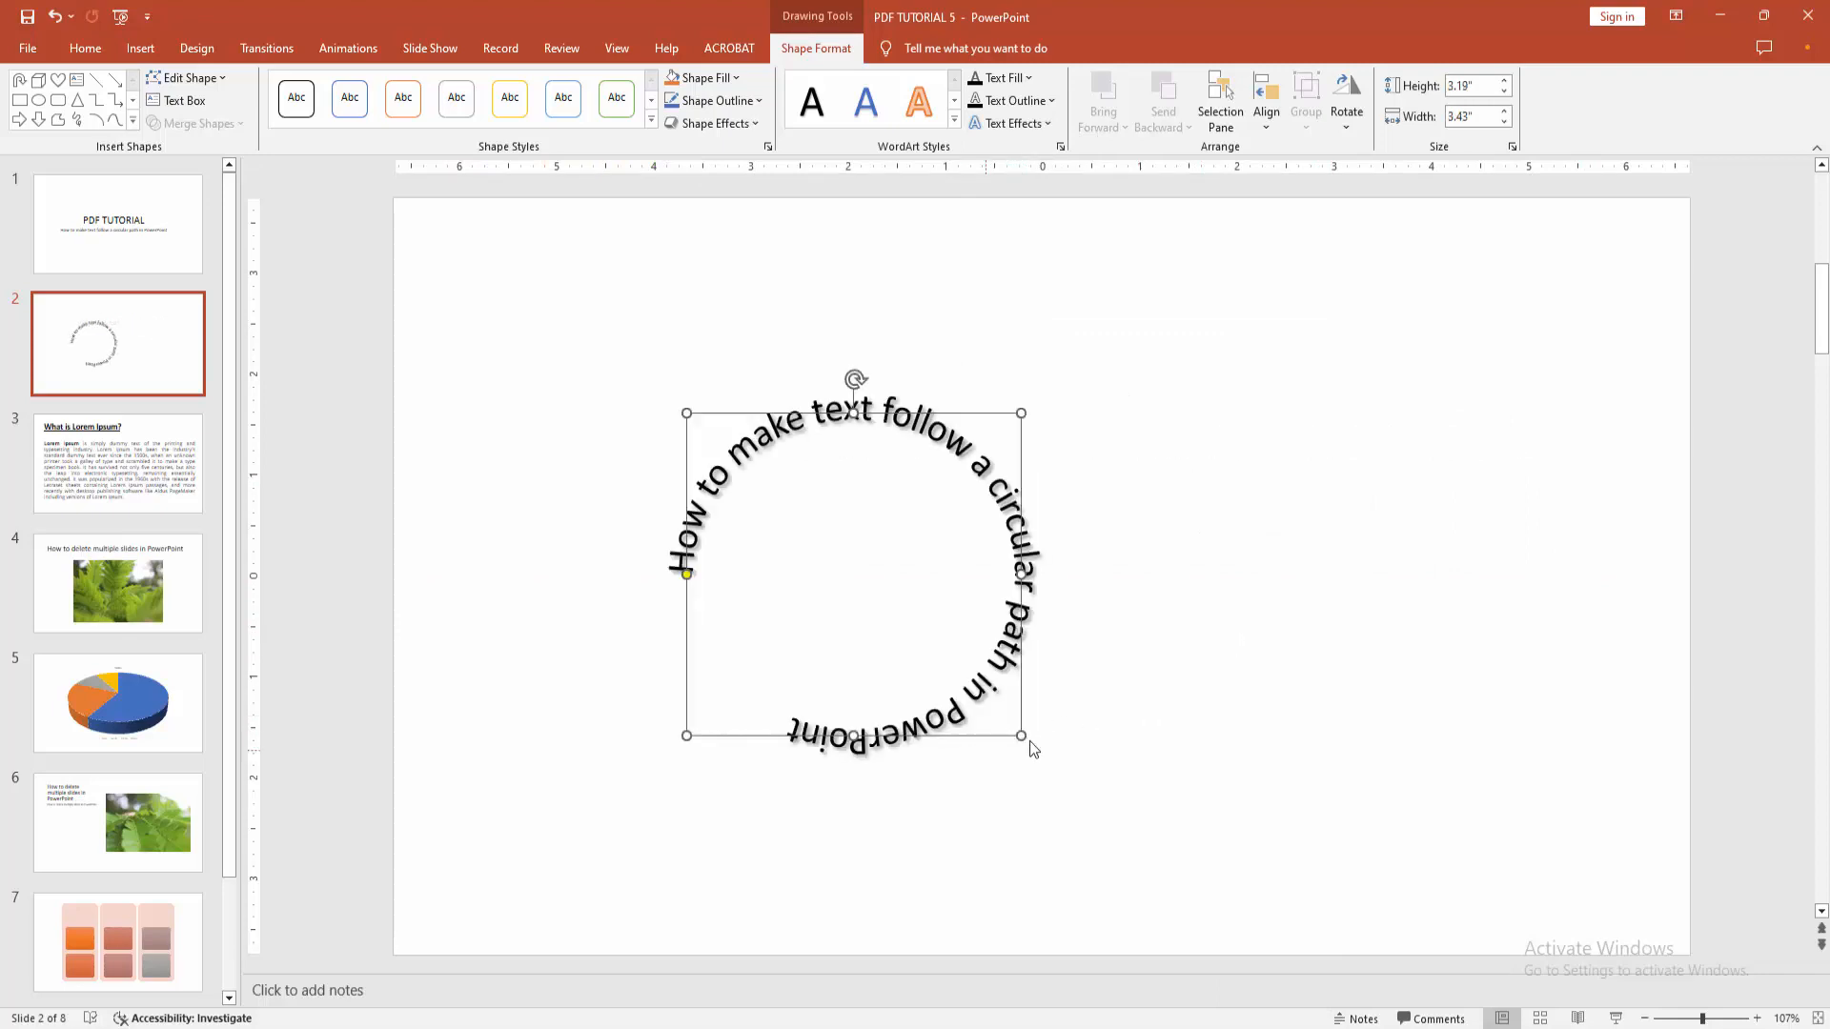
left_click_drag(1021, 743, 942, 743)
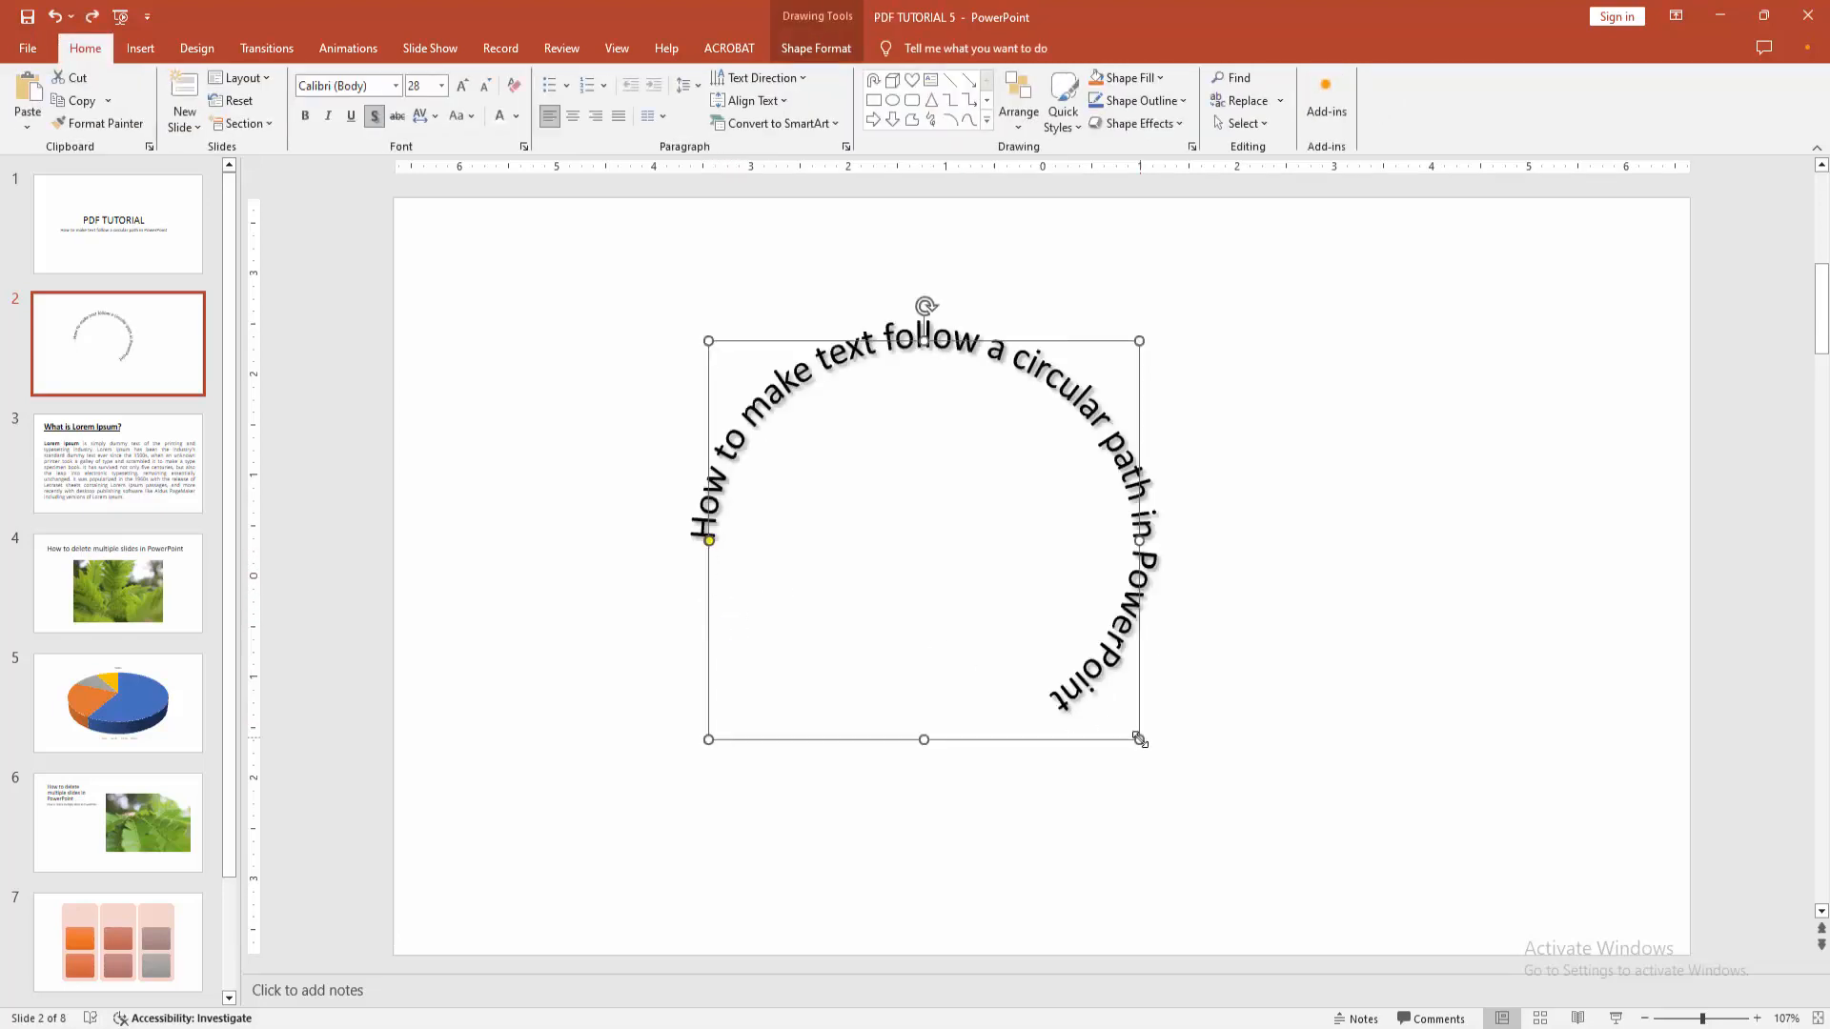
left_click_drag(1139, 739, 1005, 611)
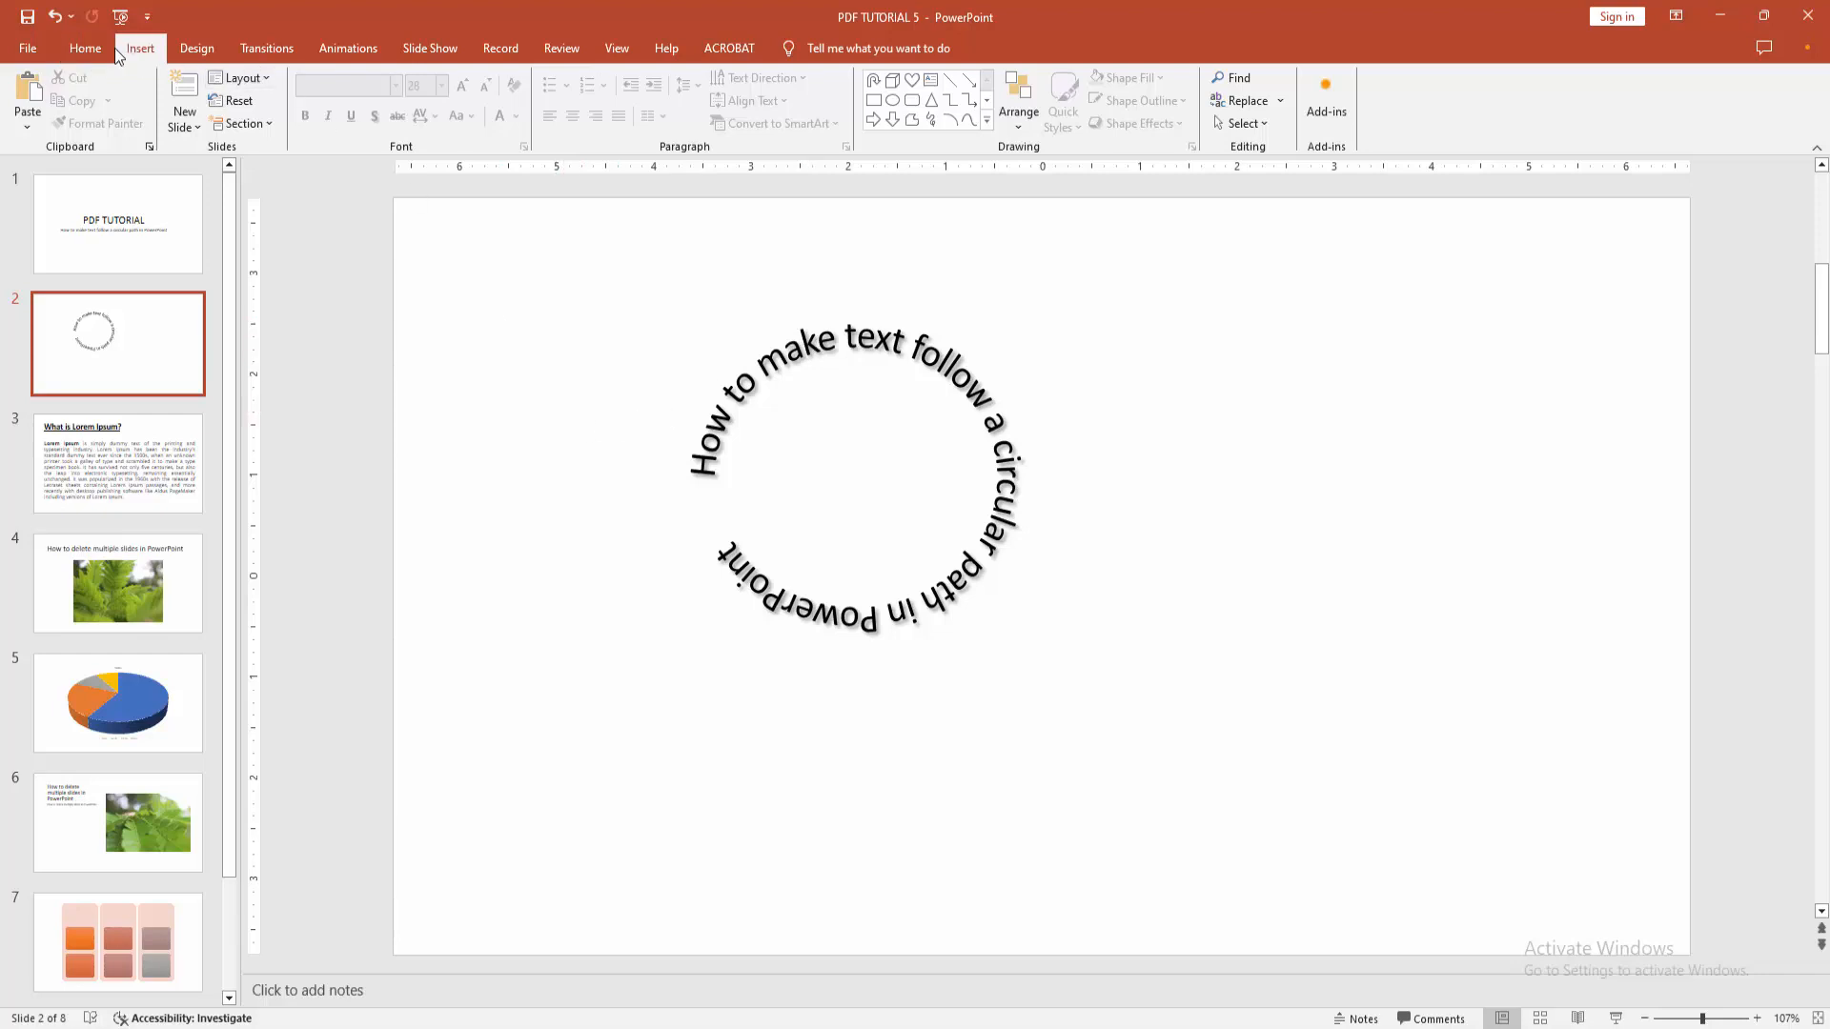
Step: Draw an oval circle in the middle of the text ring
left_click(307, 95)
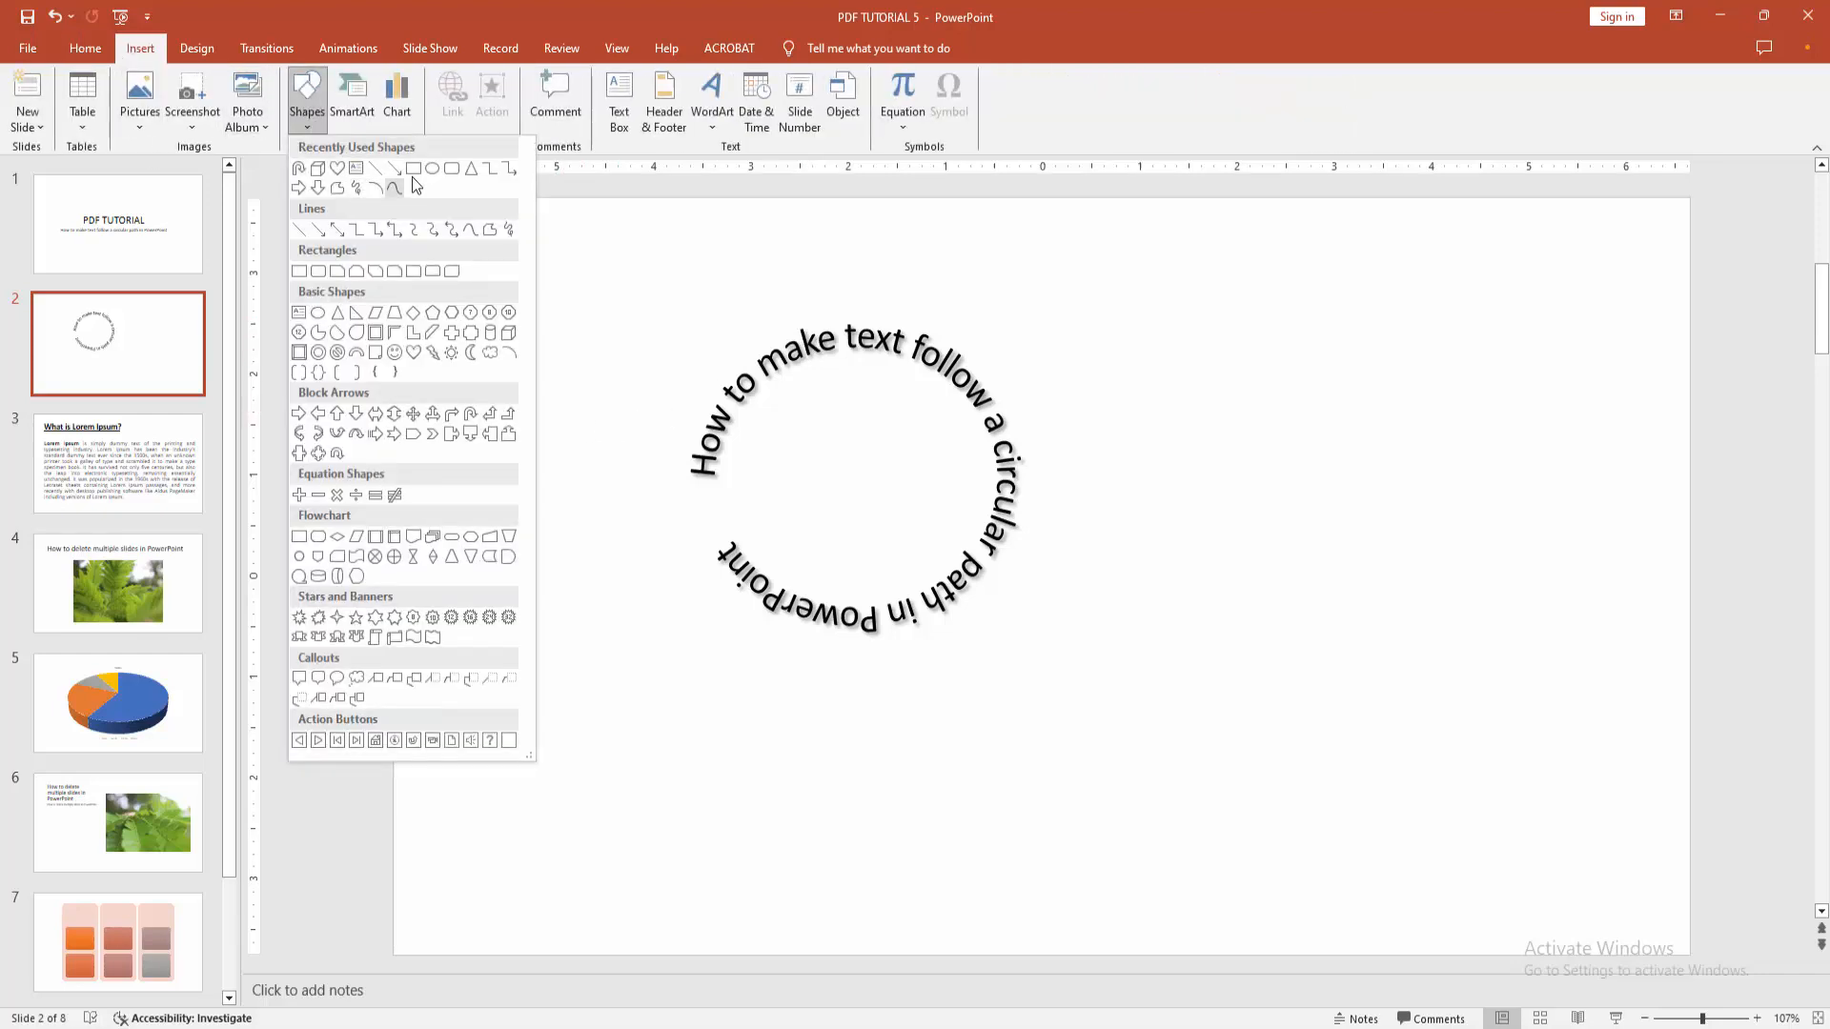
left_click_drag(798, 419, 881, 501)
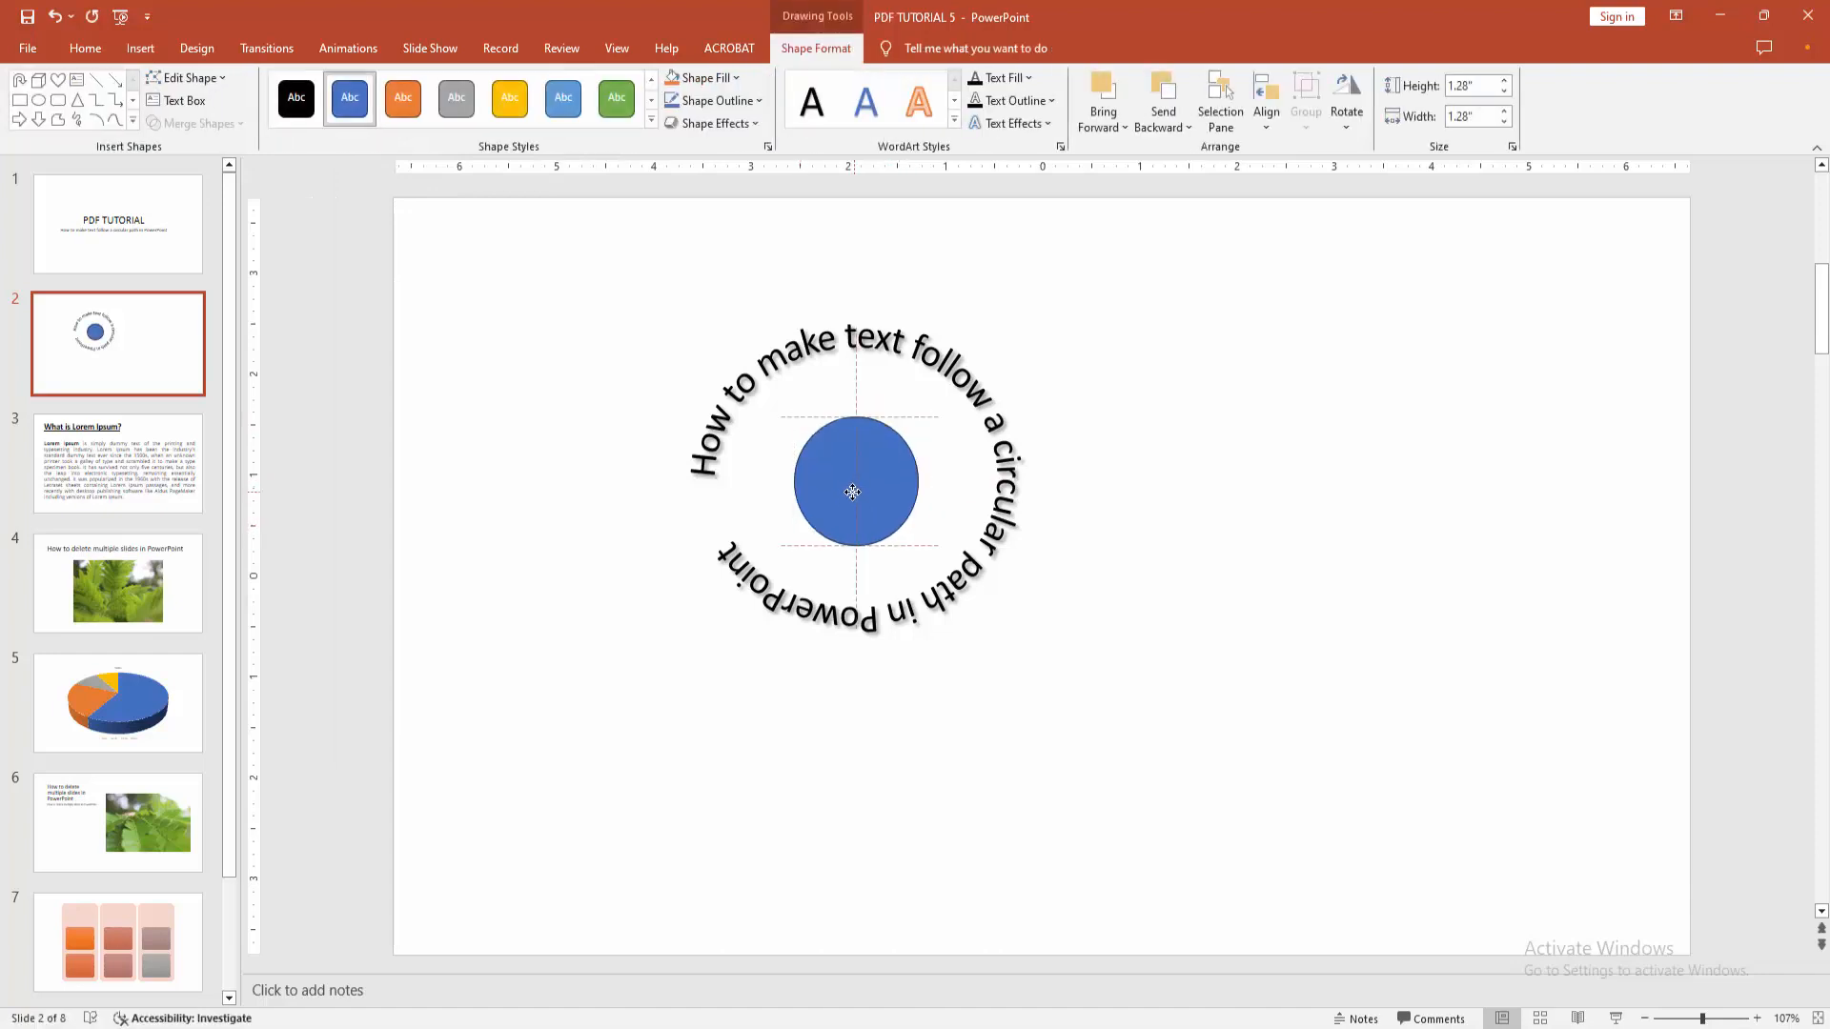
left_click(854, 492)
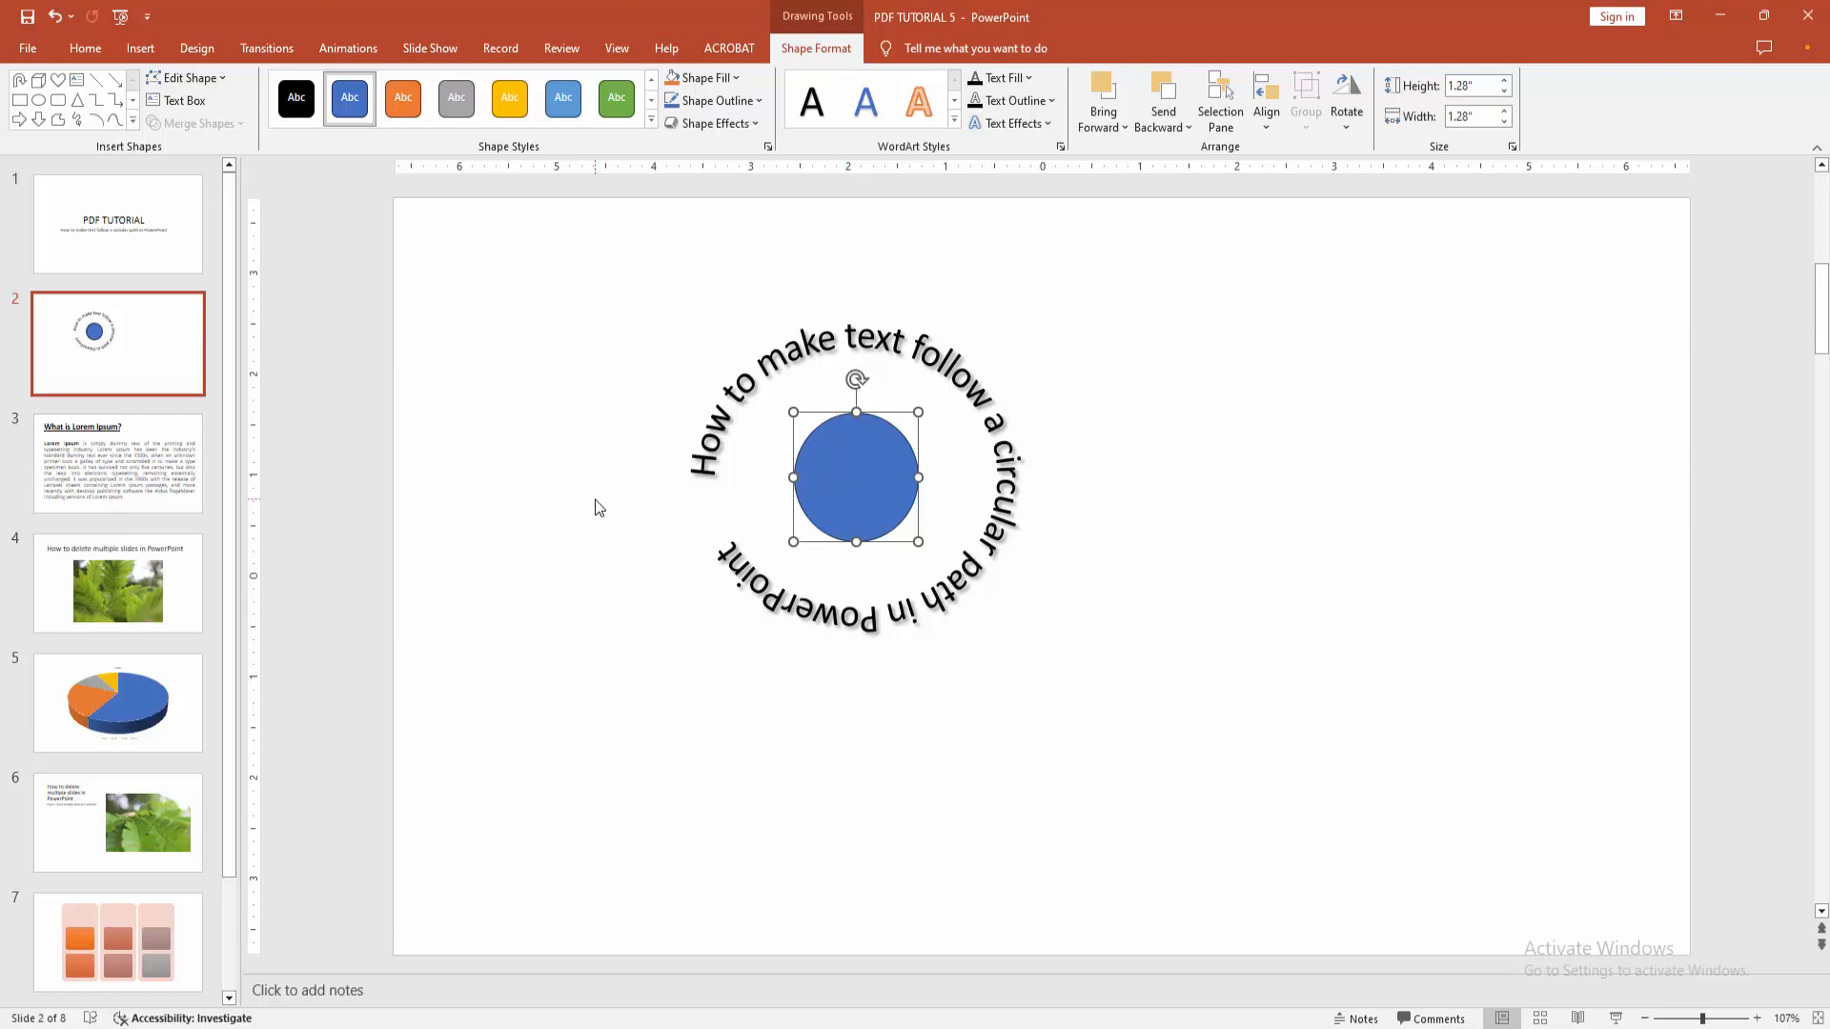
mouse_move(738, 82)
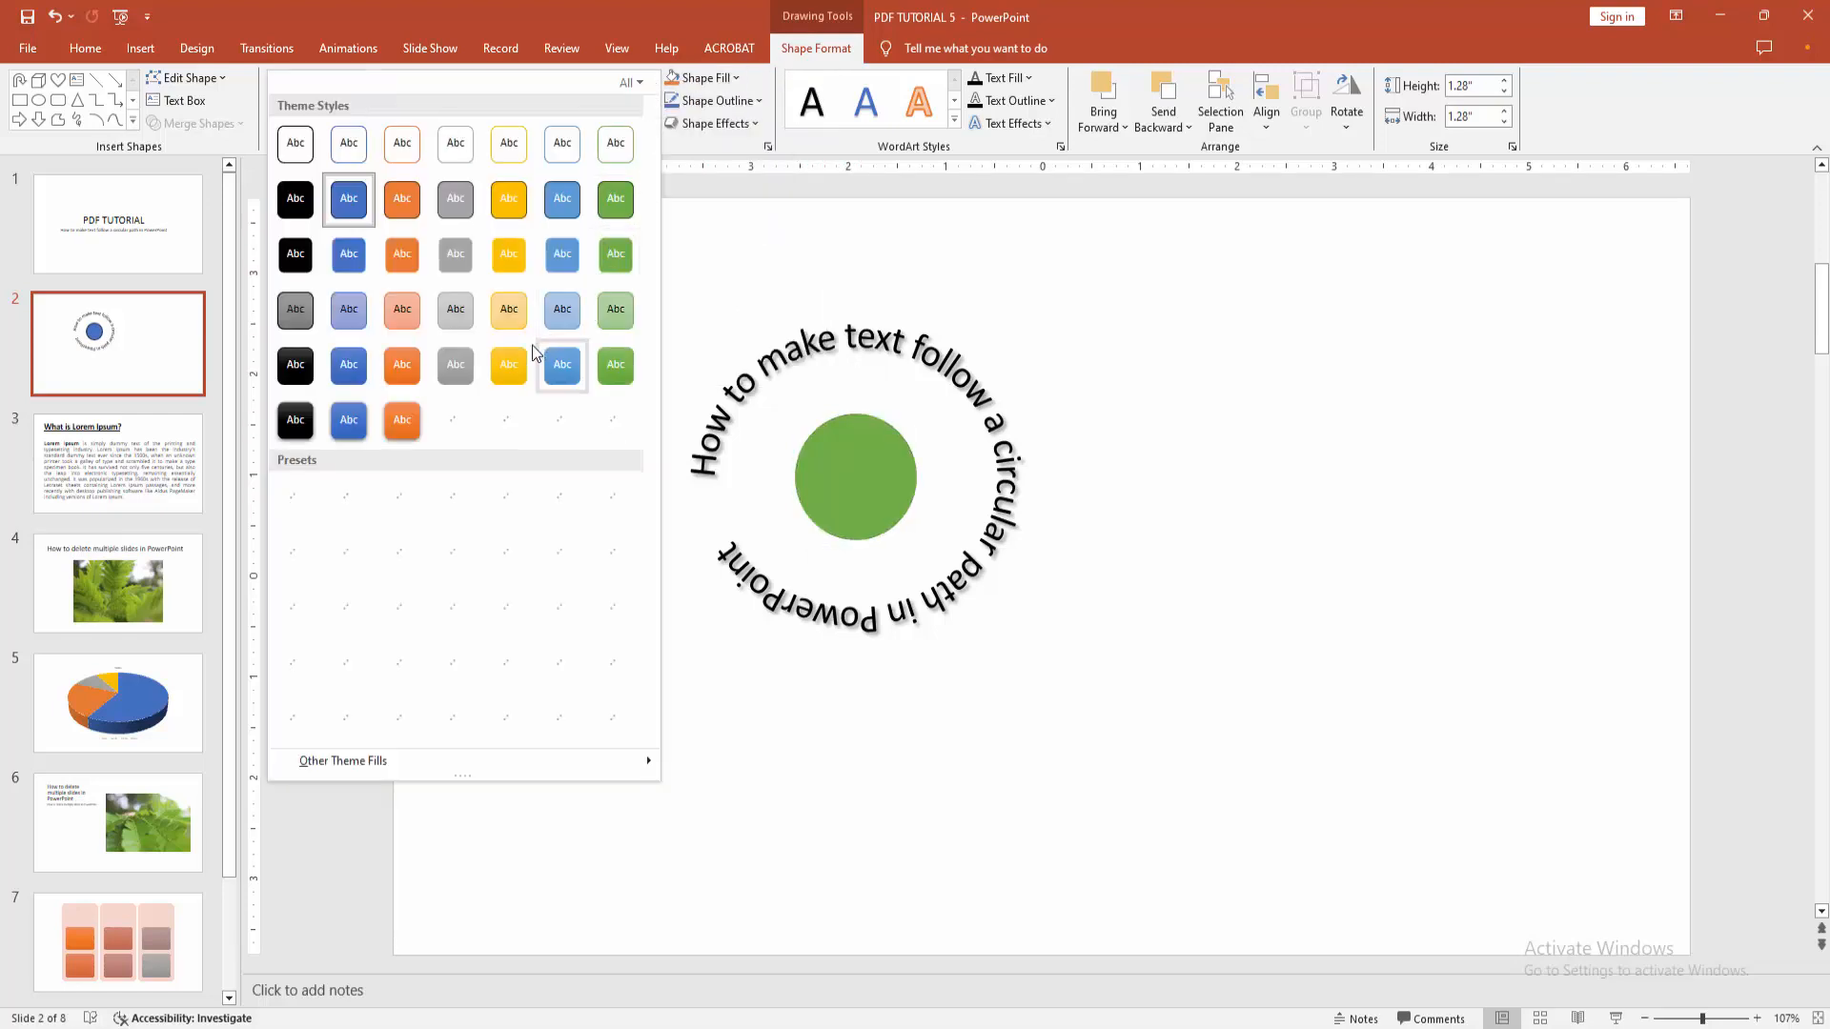
Step: Style the centre circle shaded yellow and move the ring toward the slide centre
left_click(507, 366)
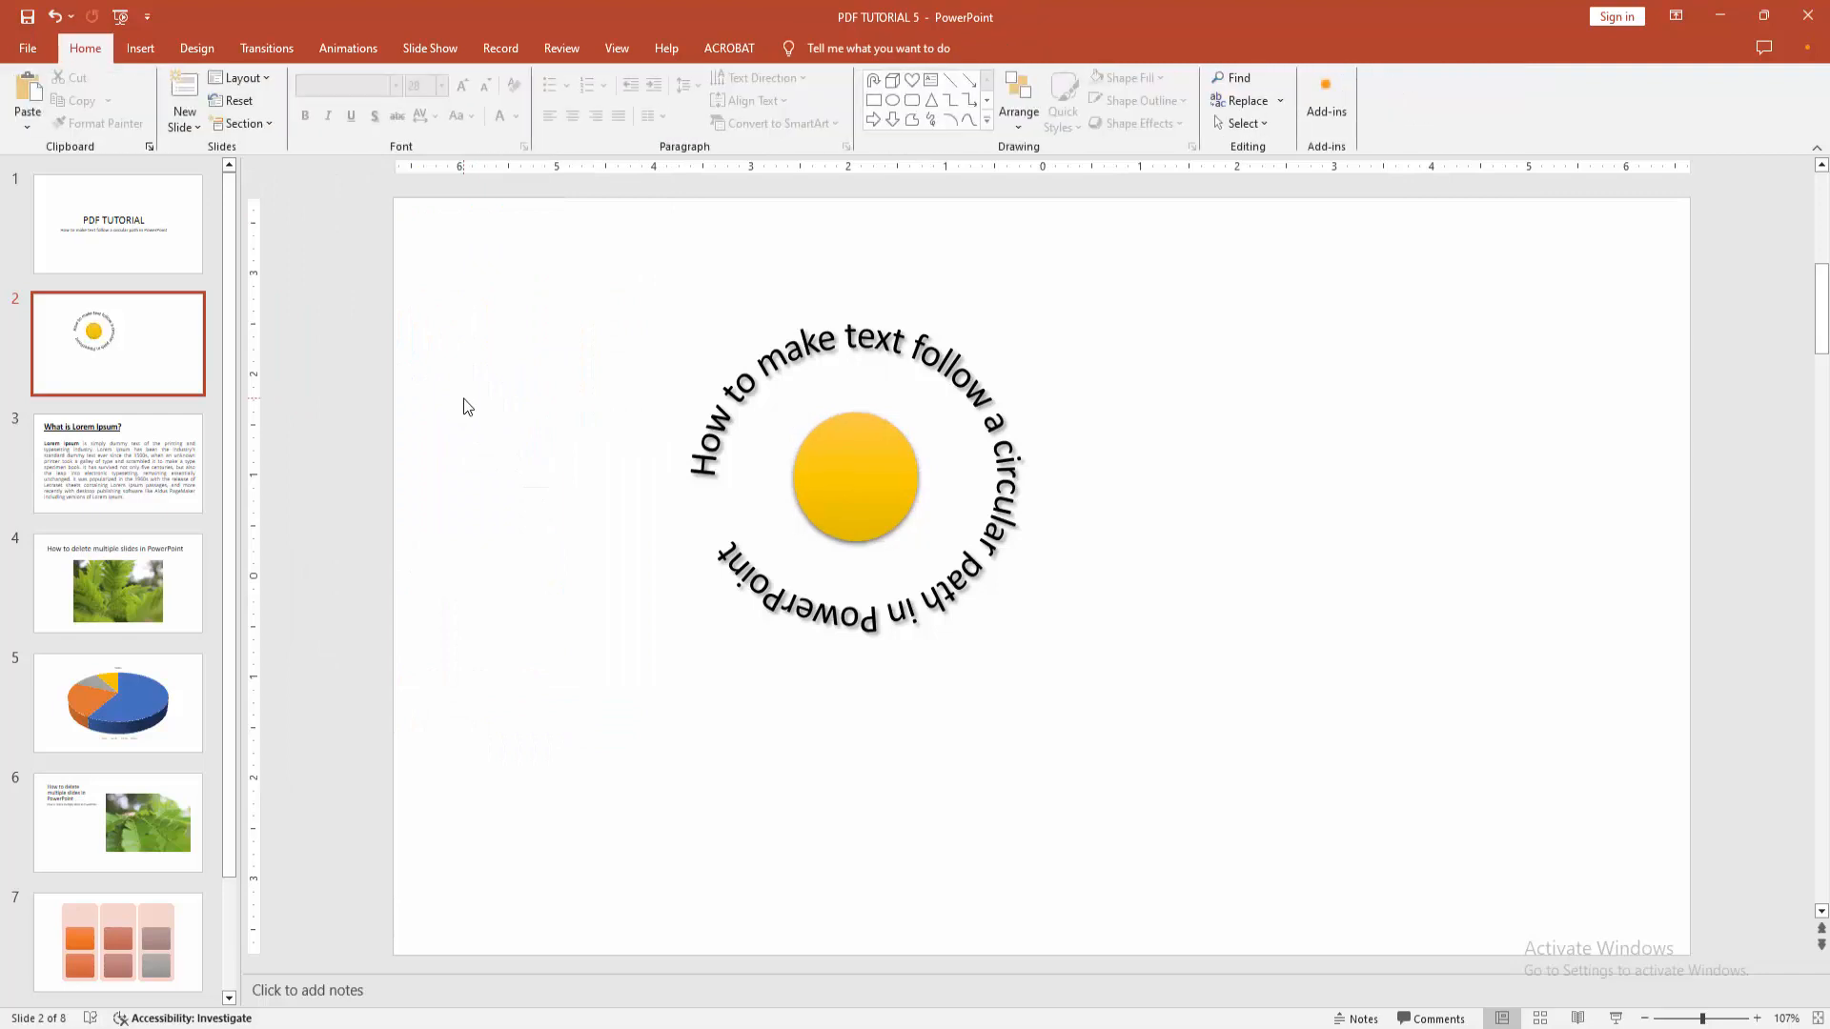
mouse_move(688, 279)
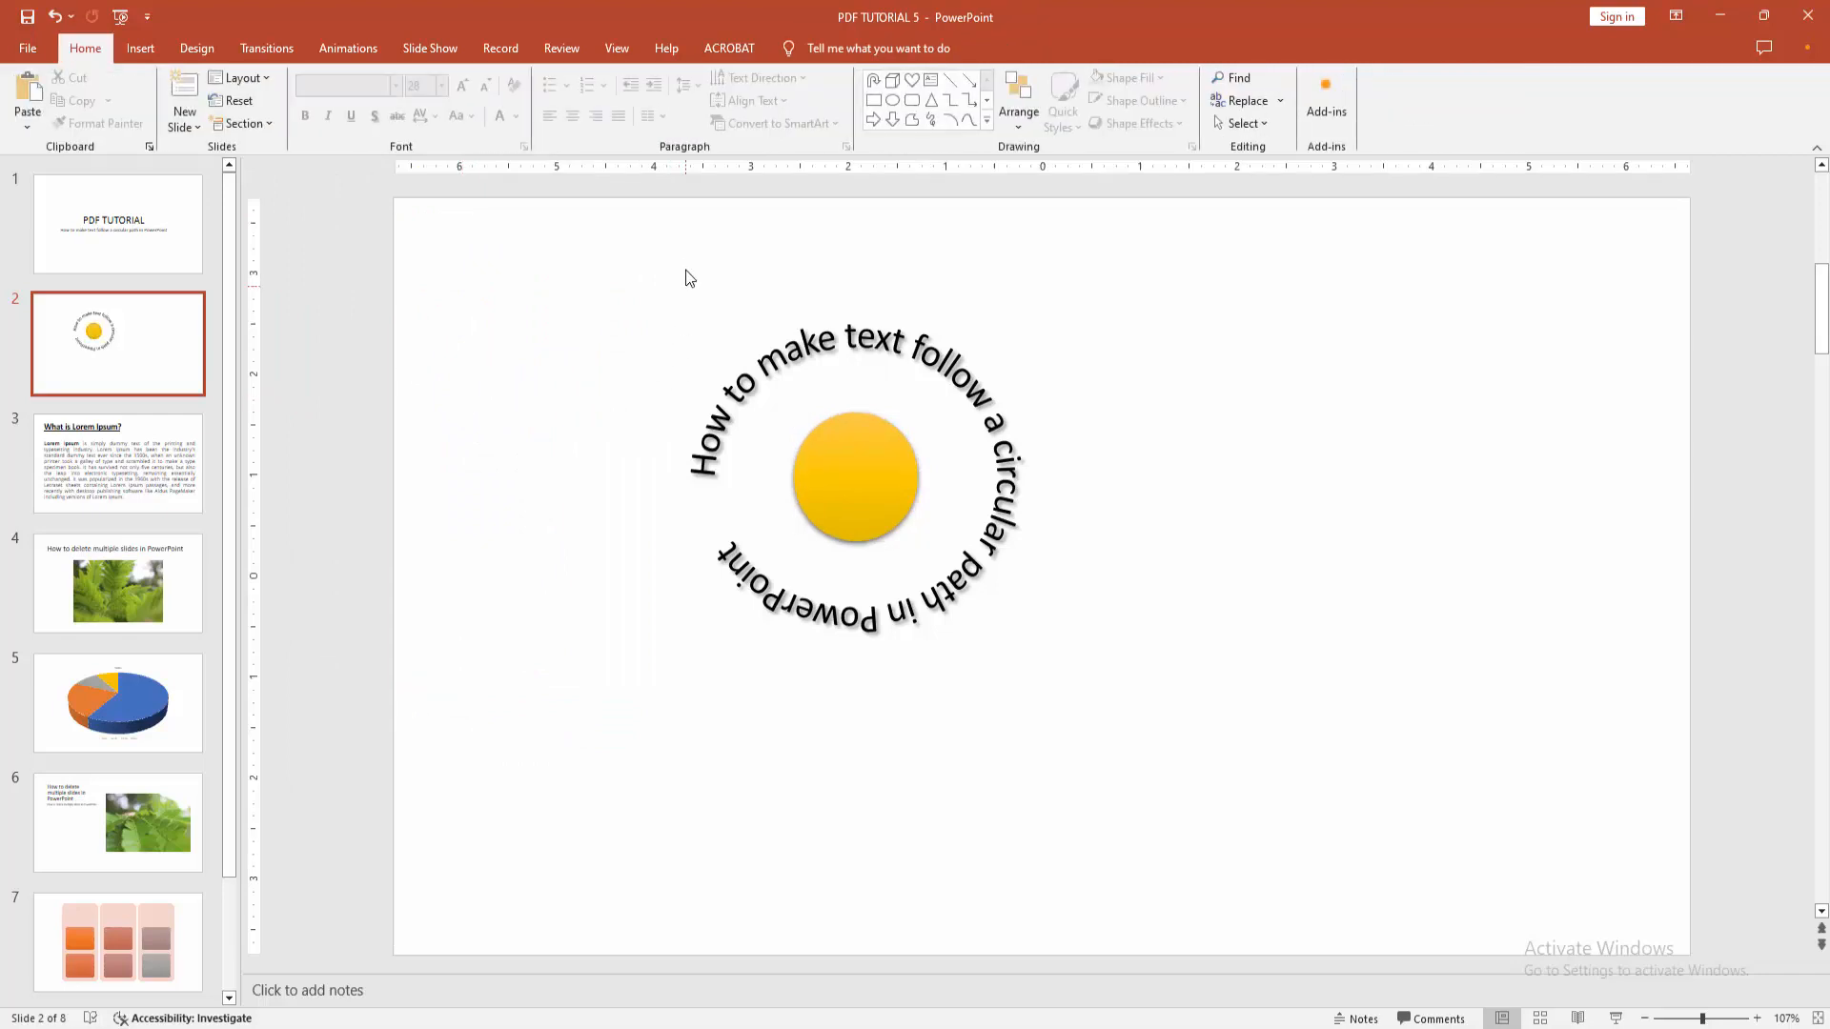
left_click_drag(856, 474, 993, 561)
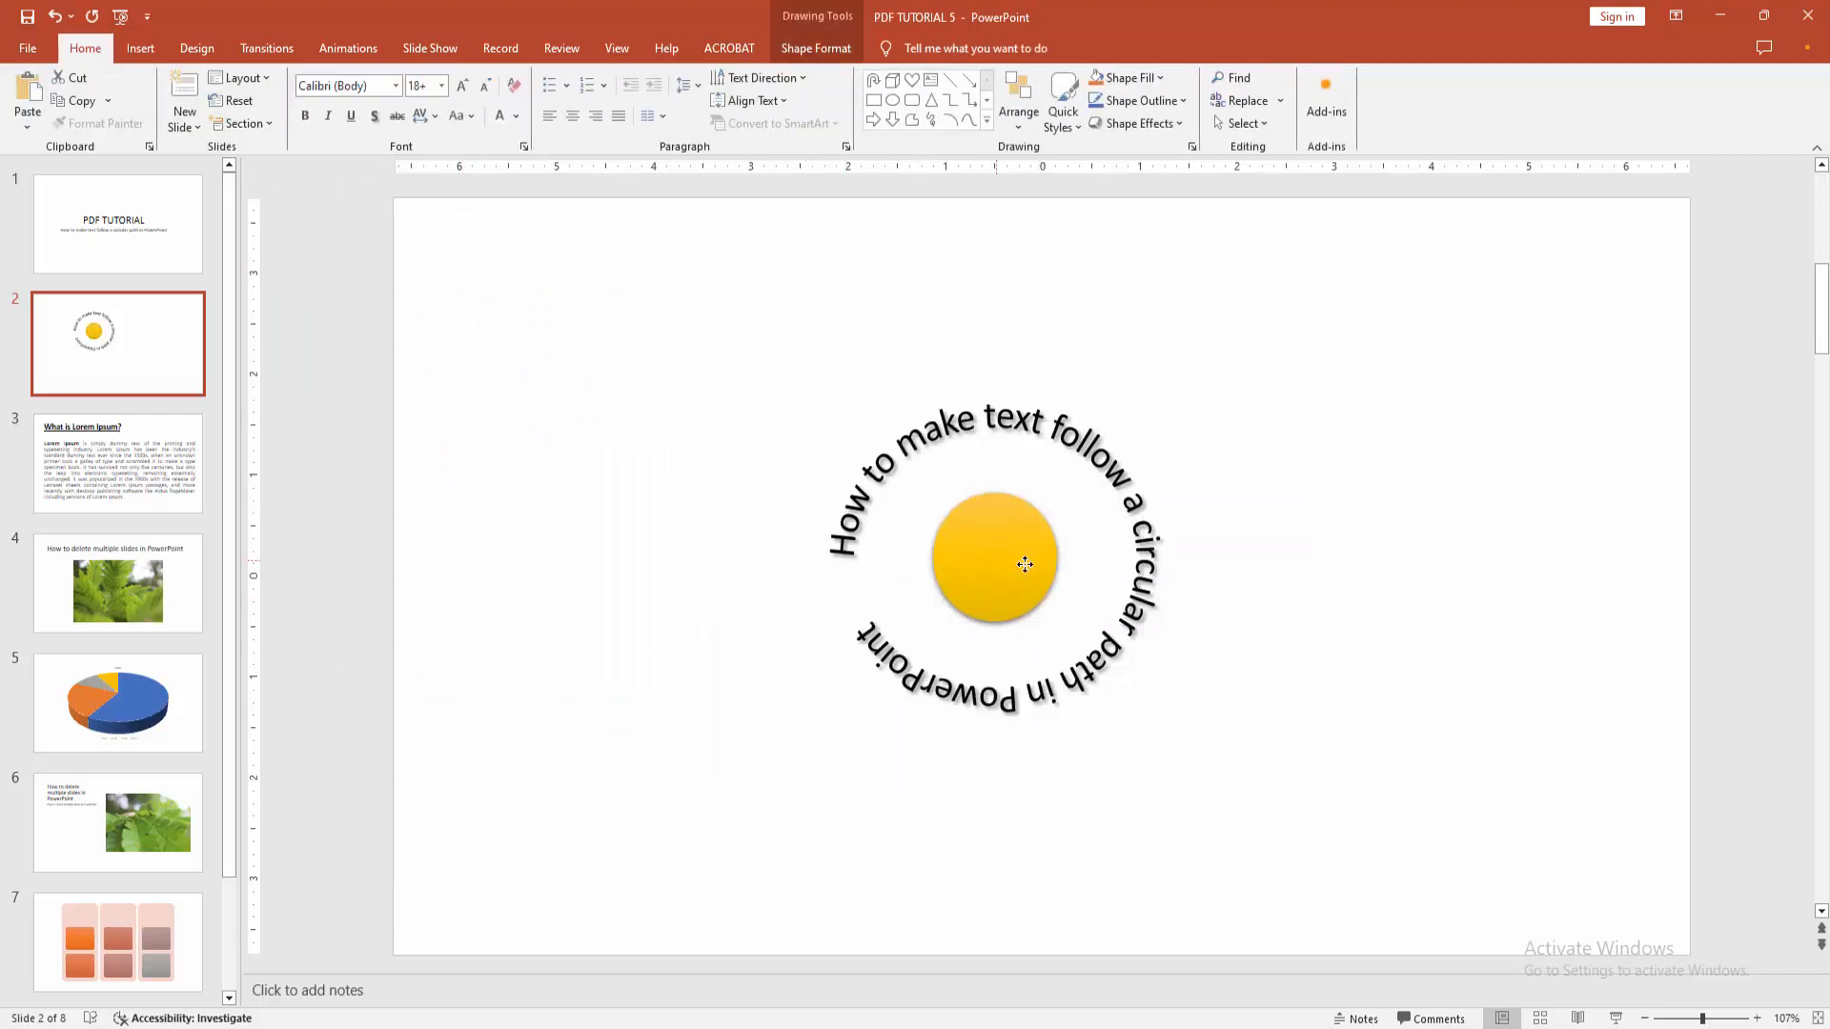